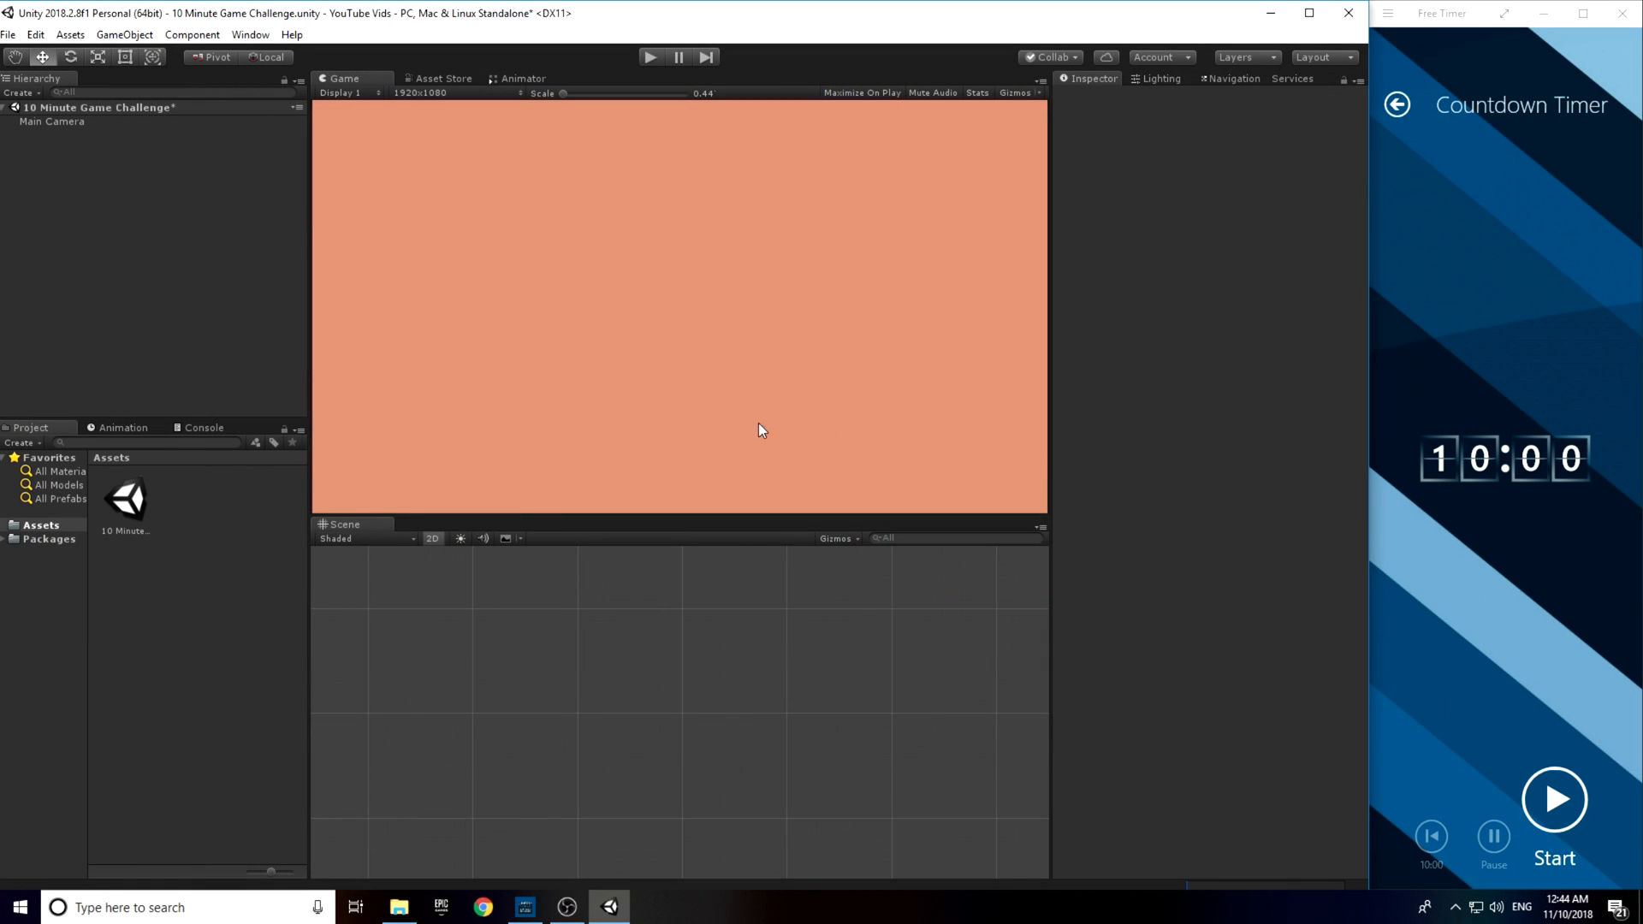
mouse_move(1324, 537)
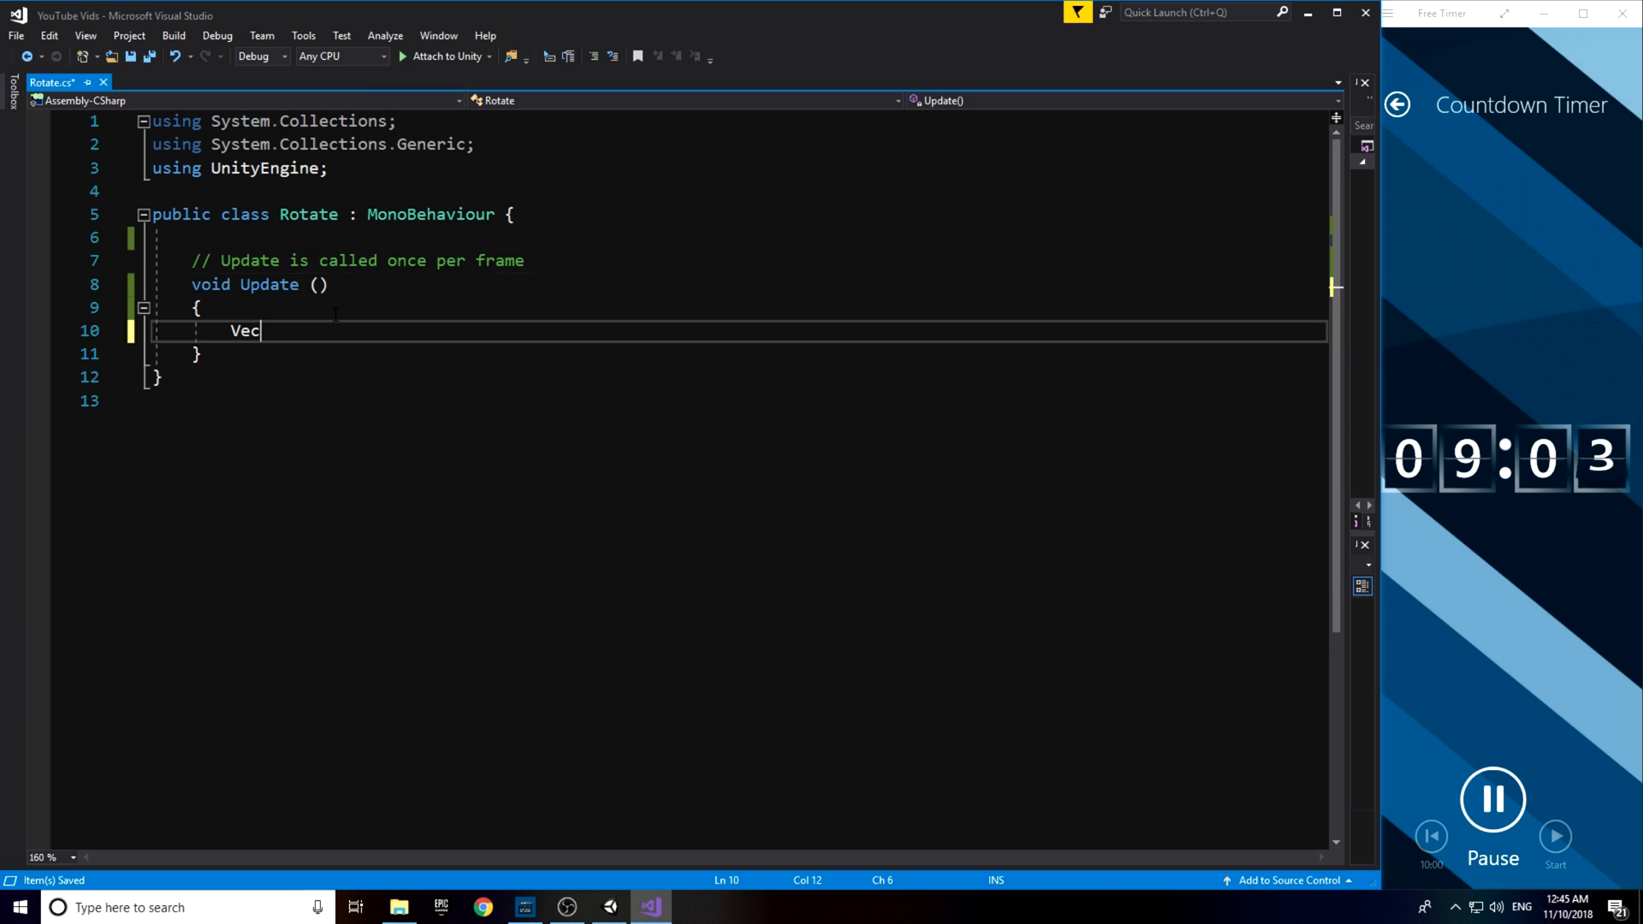
- Point Rotate's transform.up toward the mouse and add a public spawnPoint Transform to Shoot
type("tor3 mousePos = Input.mousePosition;")
type("transform")
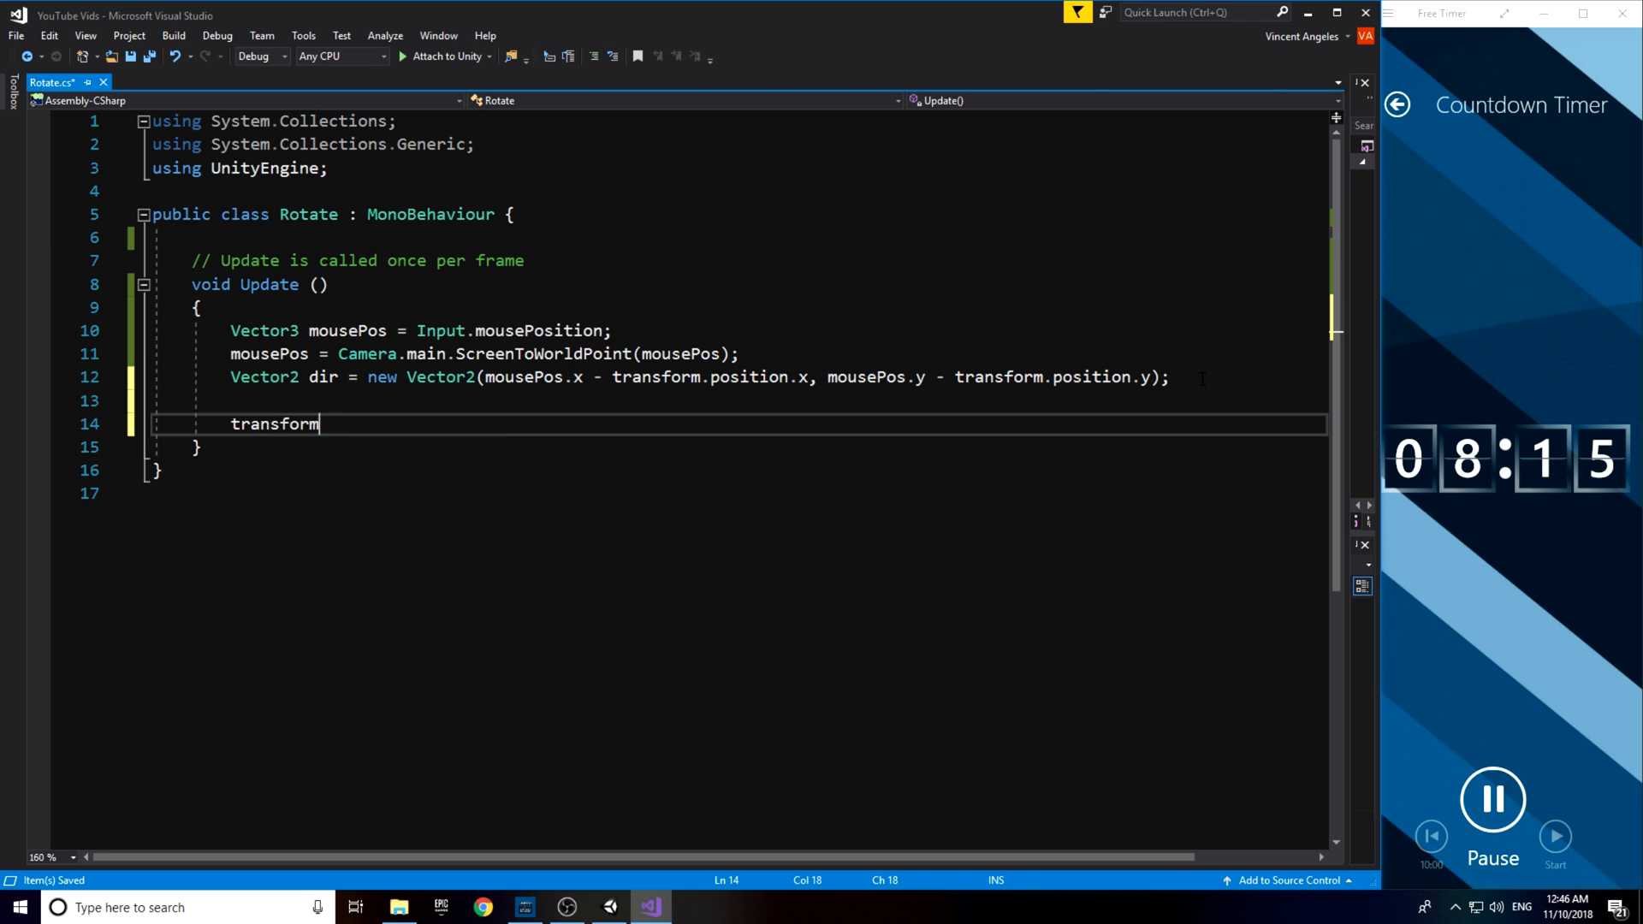
type(".up = di")
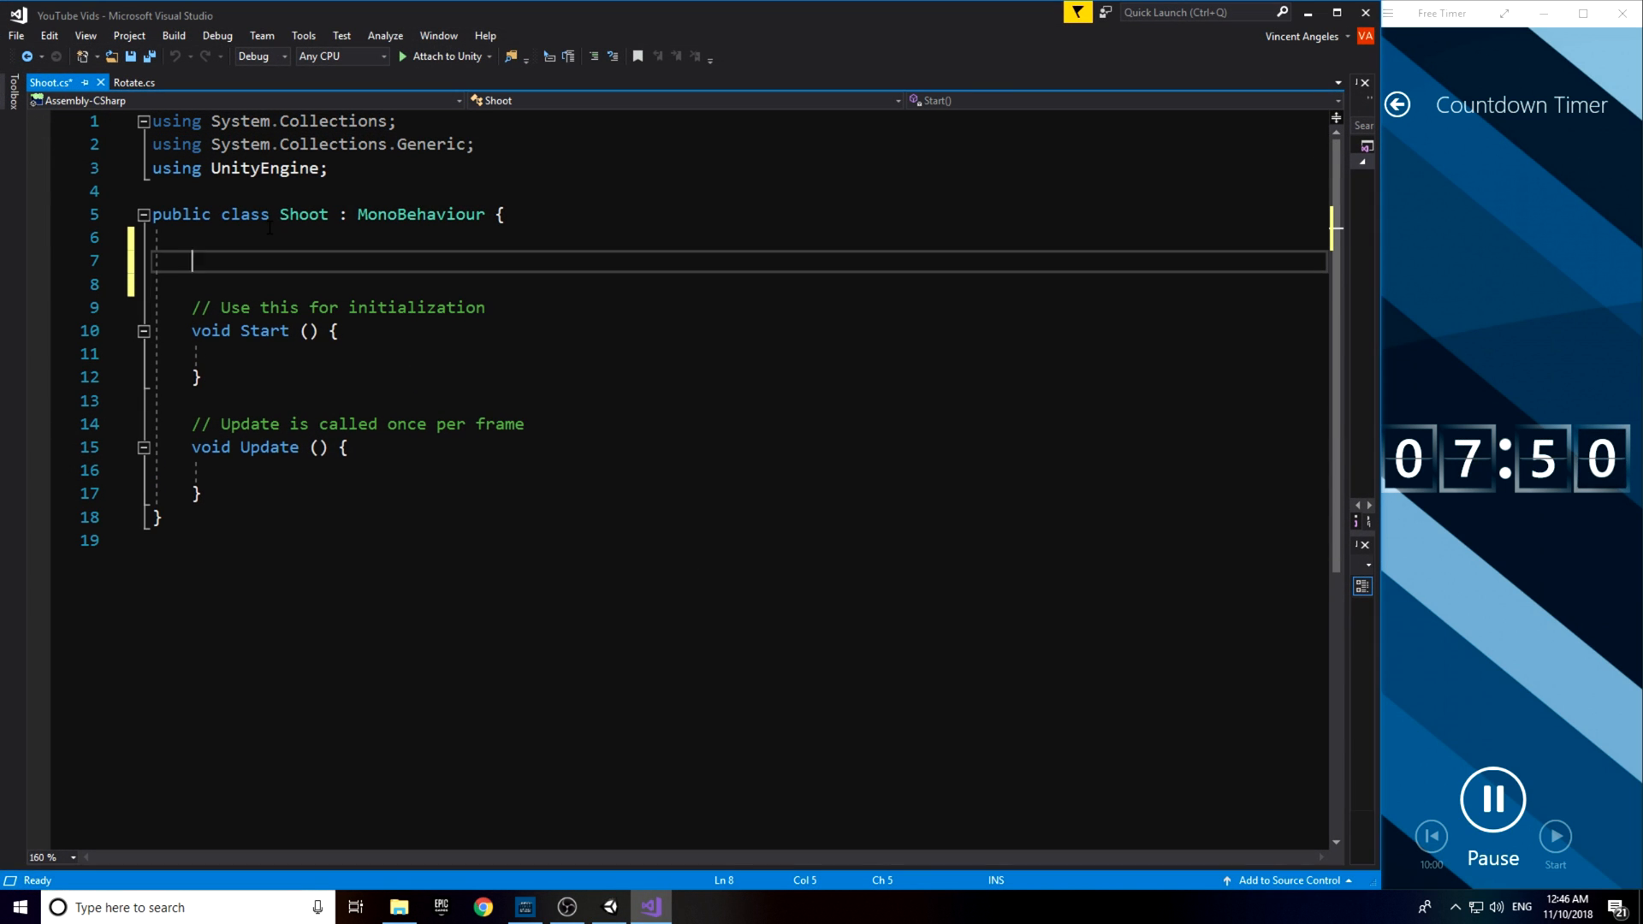
type("public Trtan")
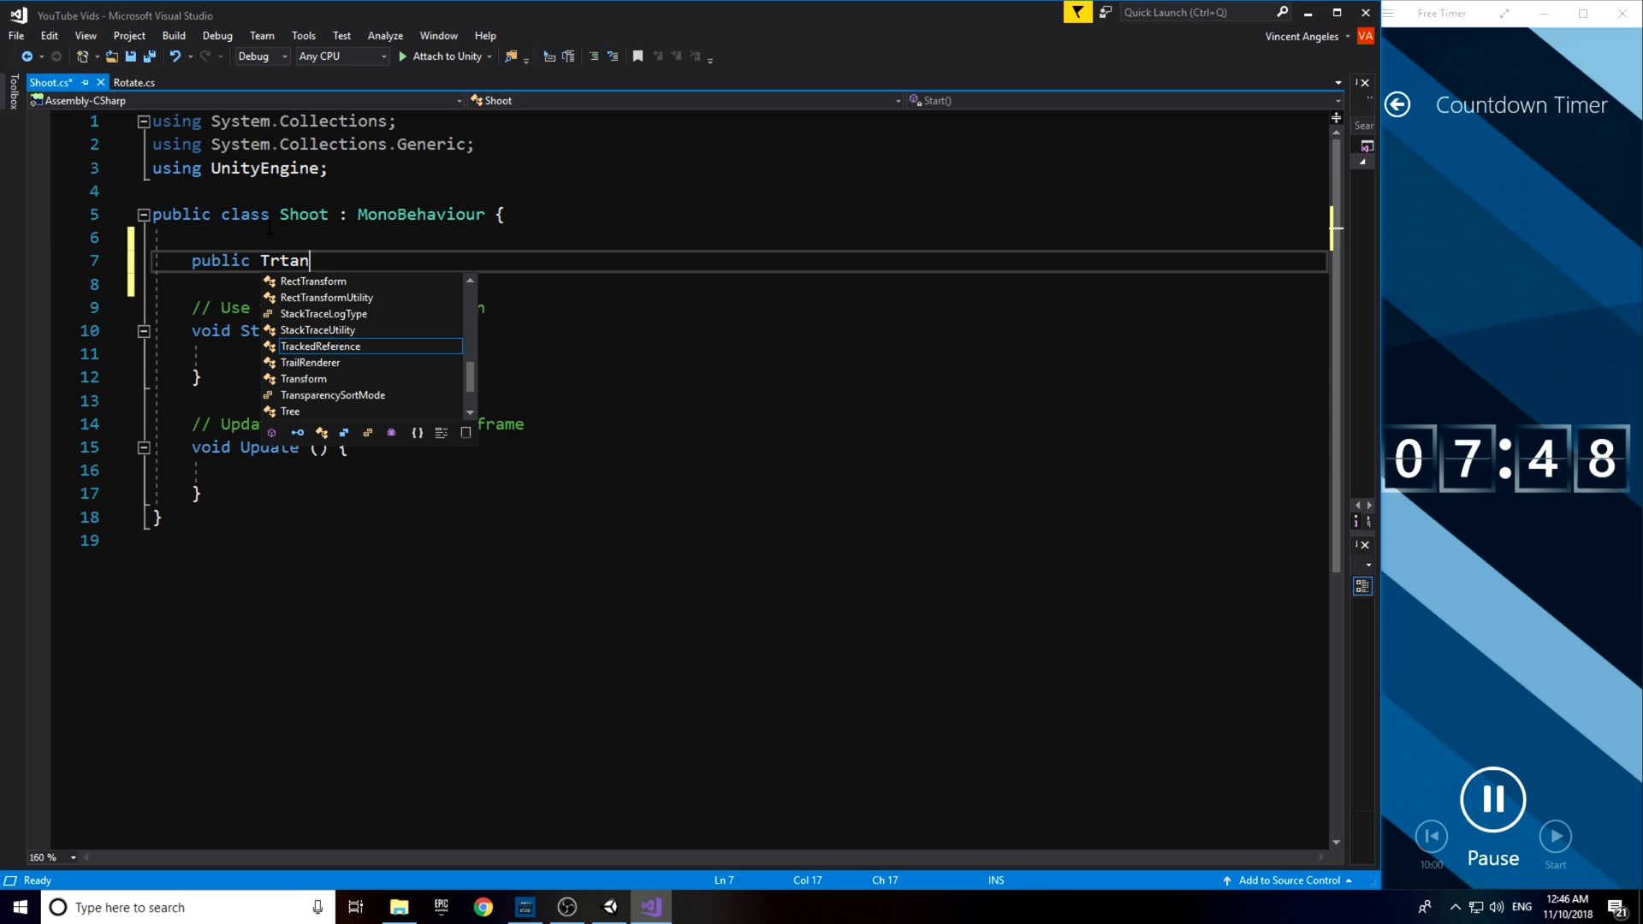
type("Transform s")
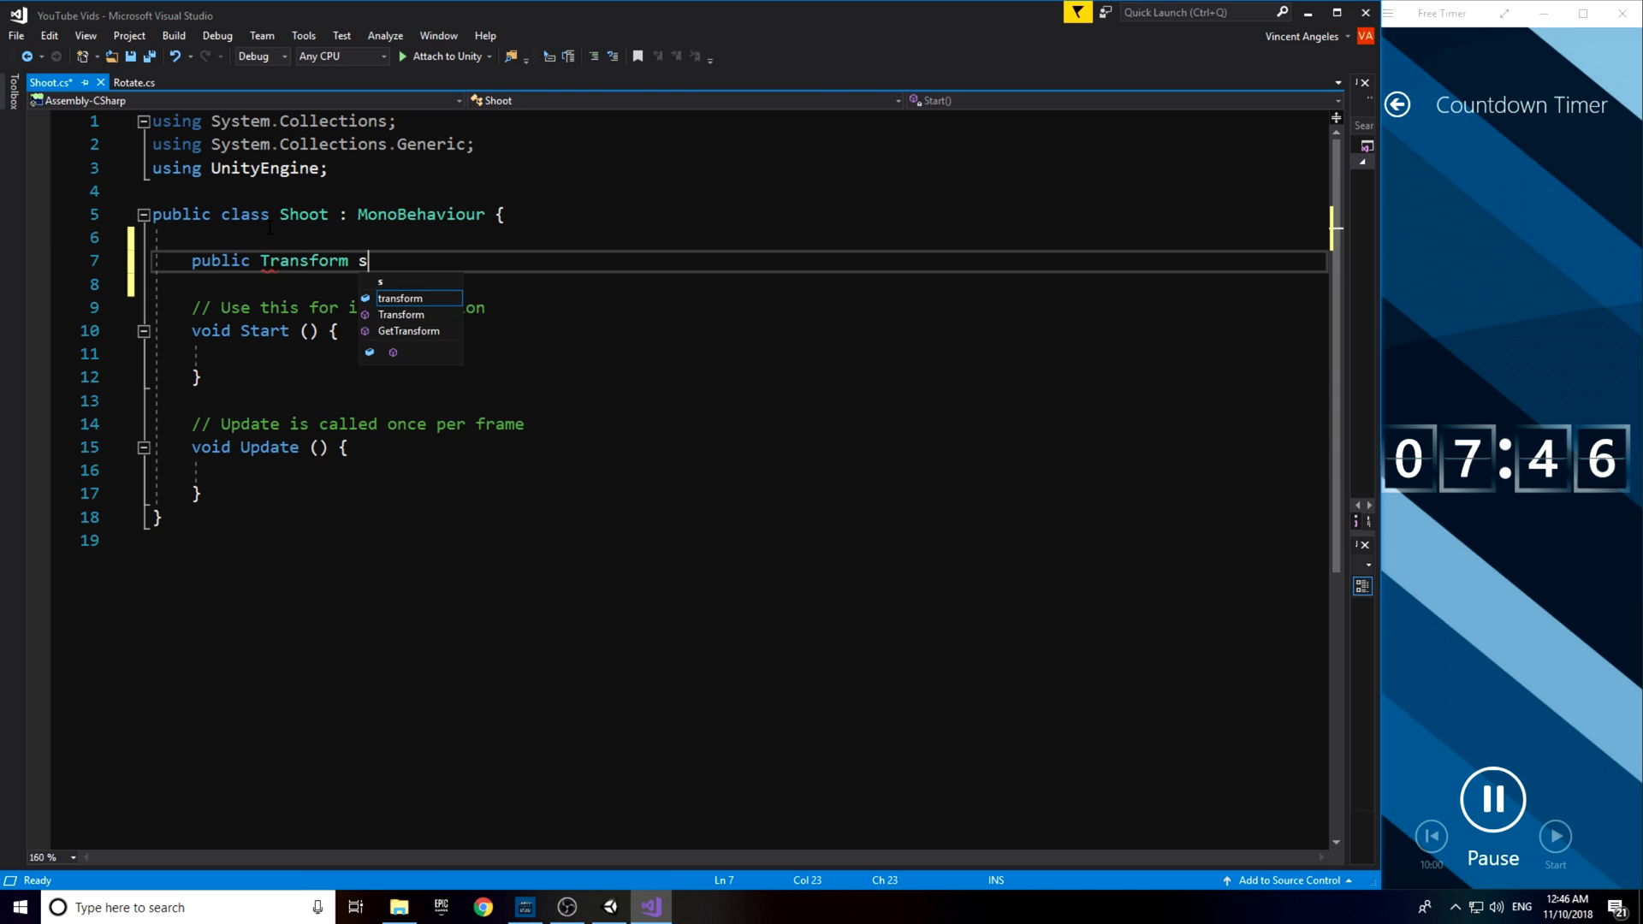
type("pawnPoint;")
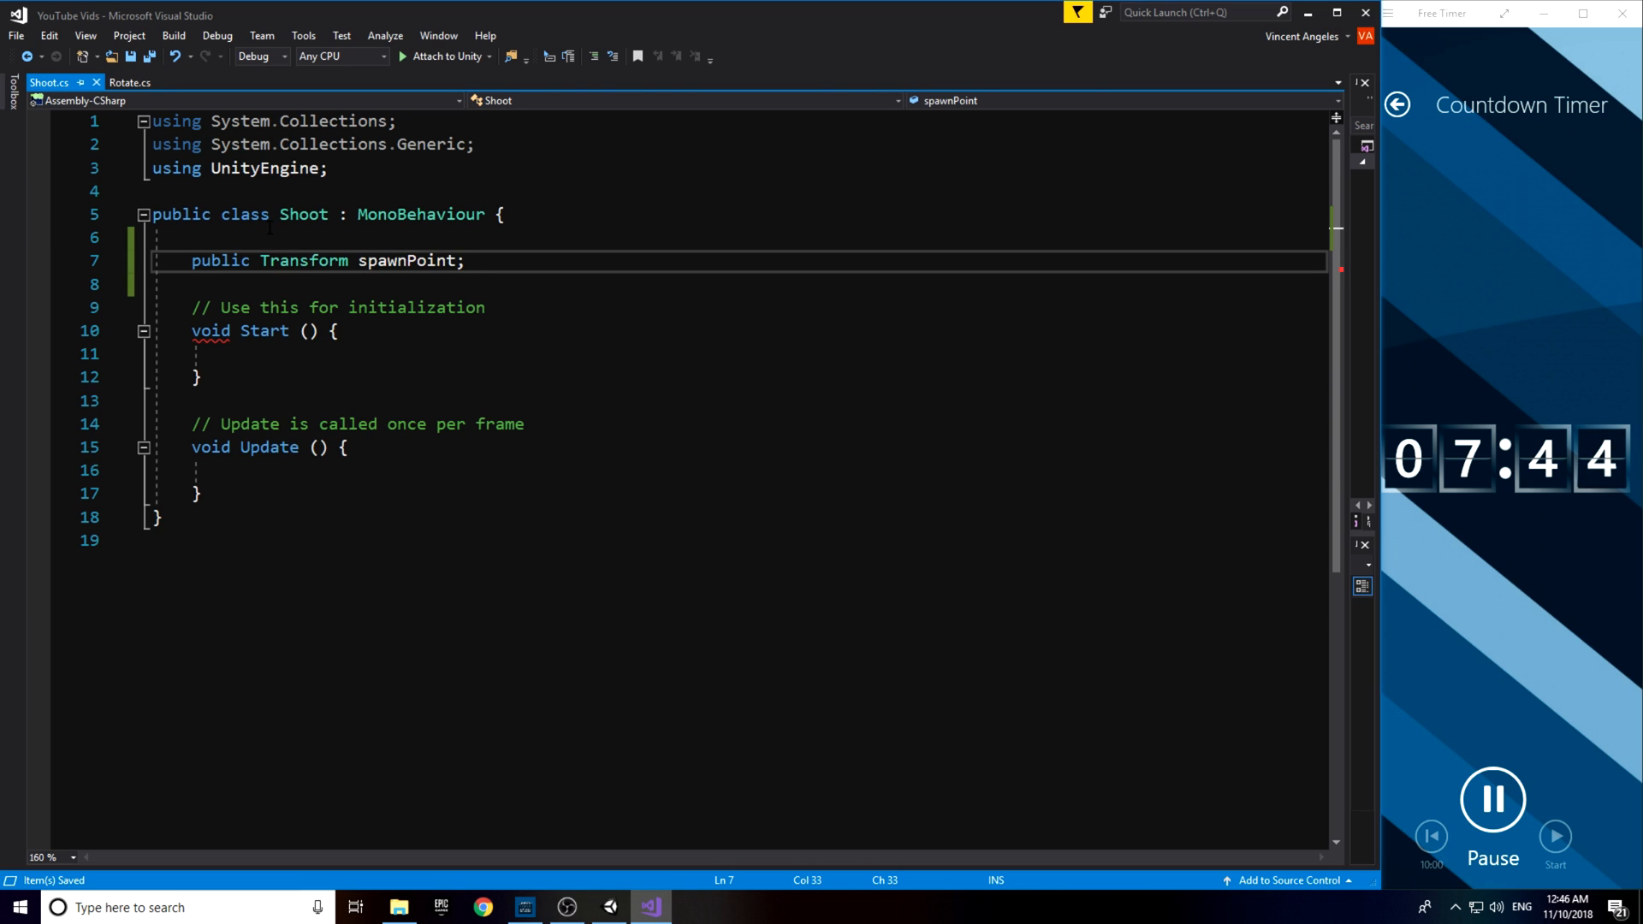
type("pu")
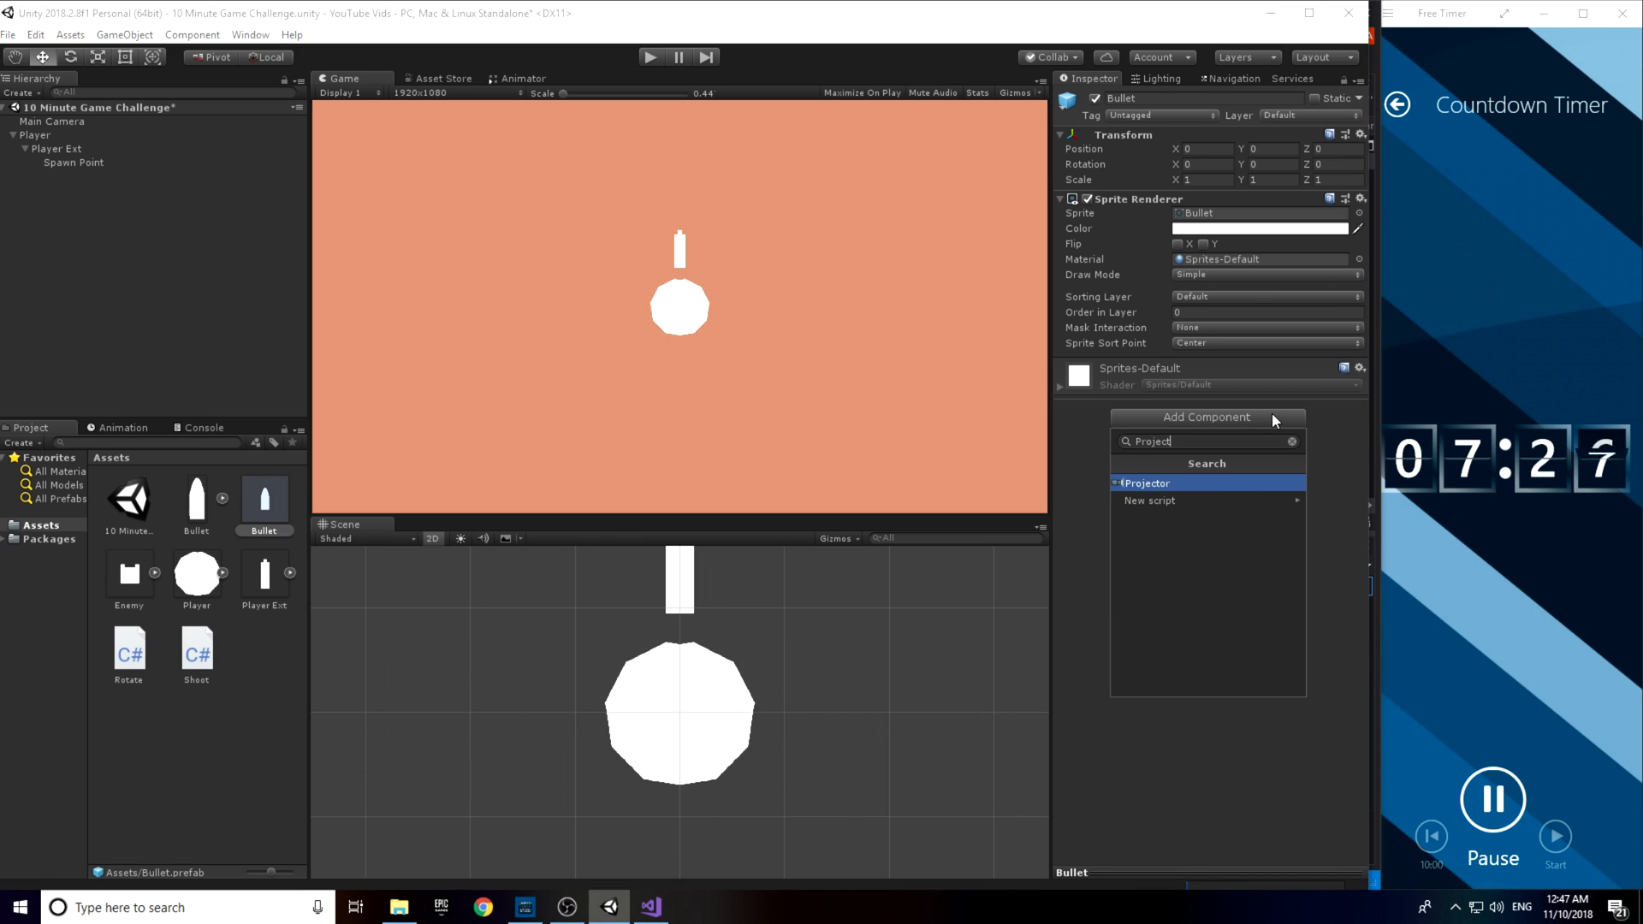
- Create a new Projectile script on the Bullet prefab and attach it
left_click(1150, 500)
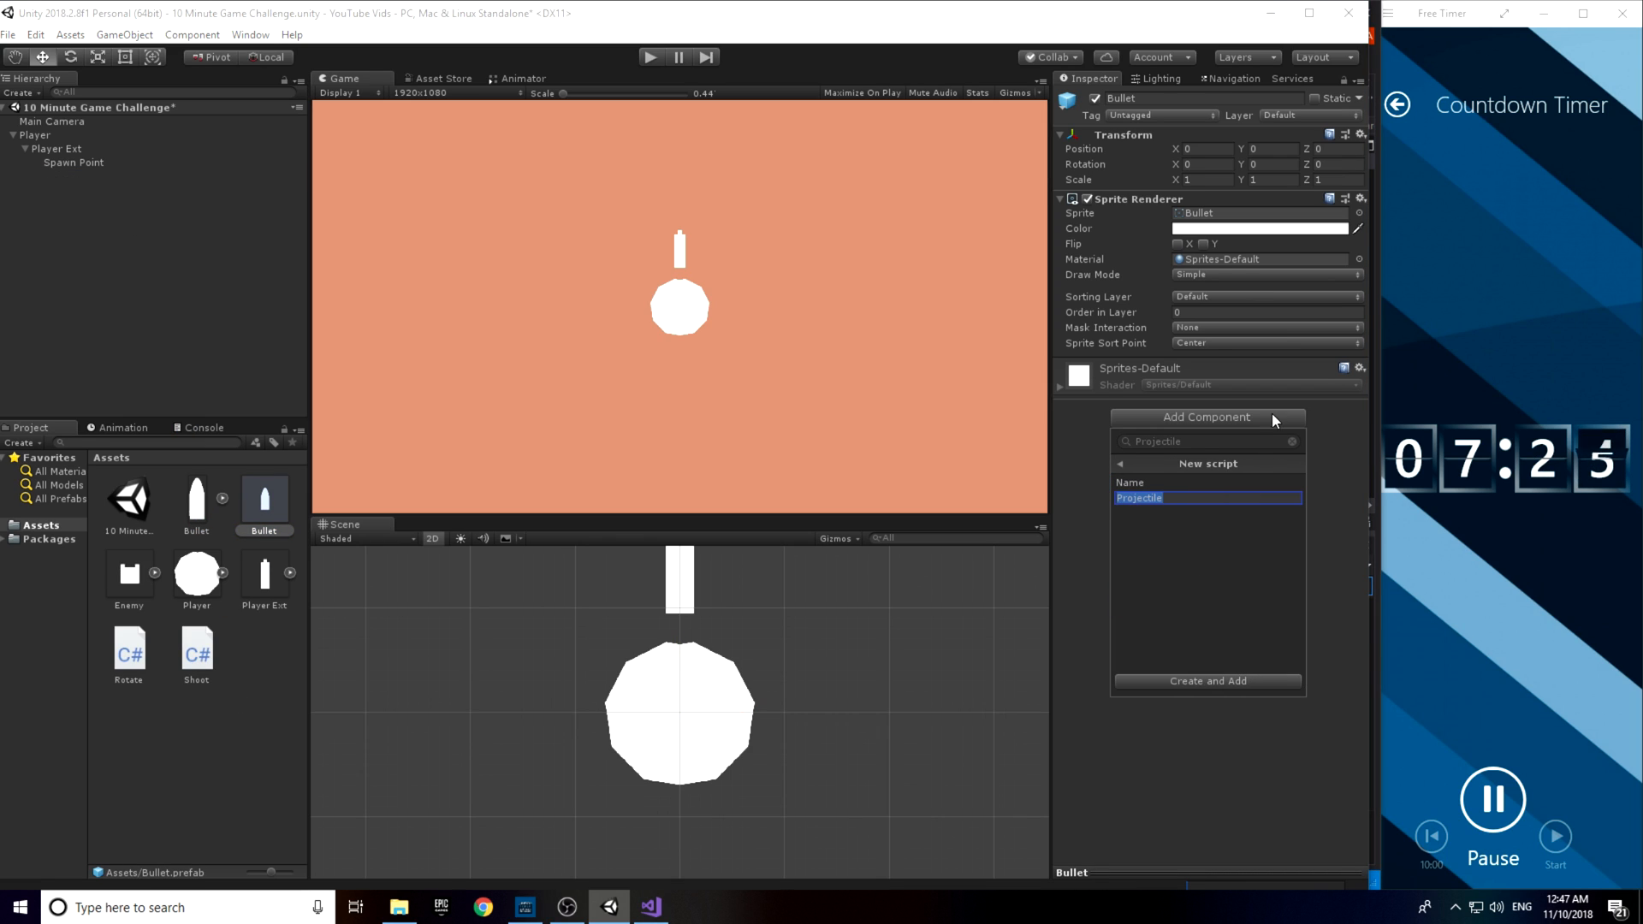
left_click(1206, 681)
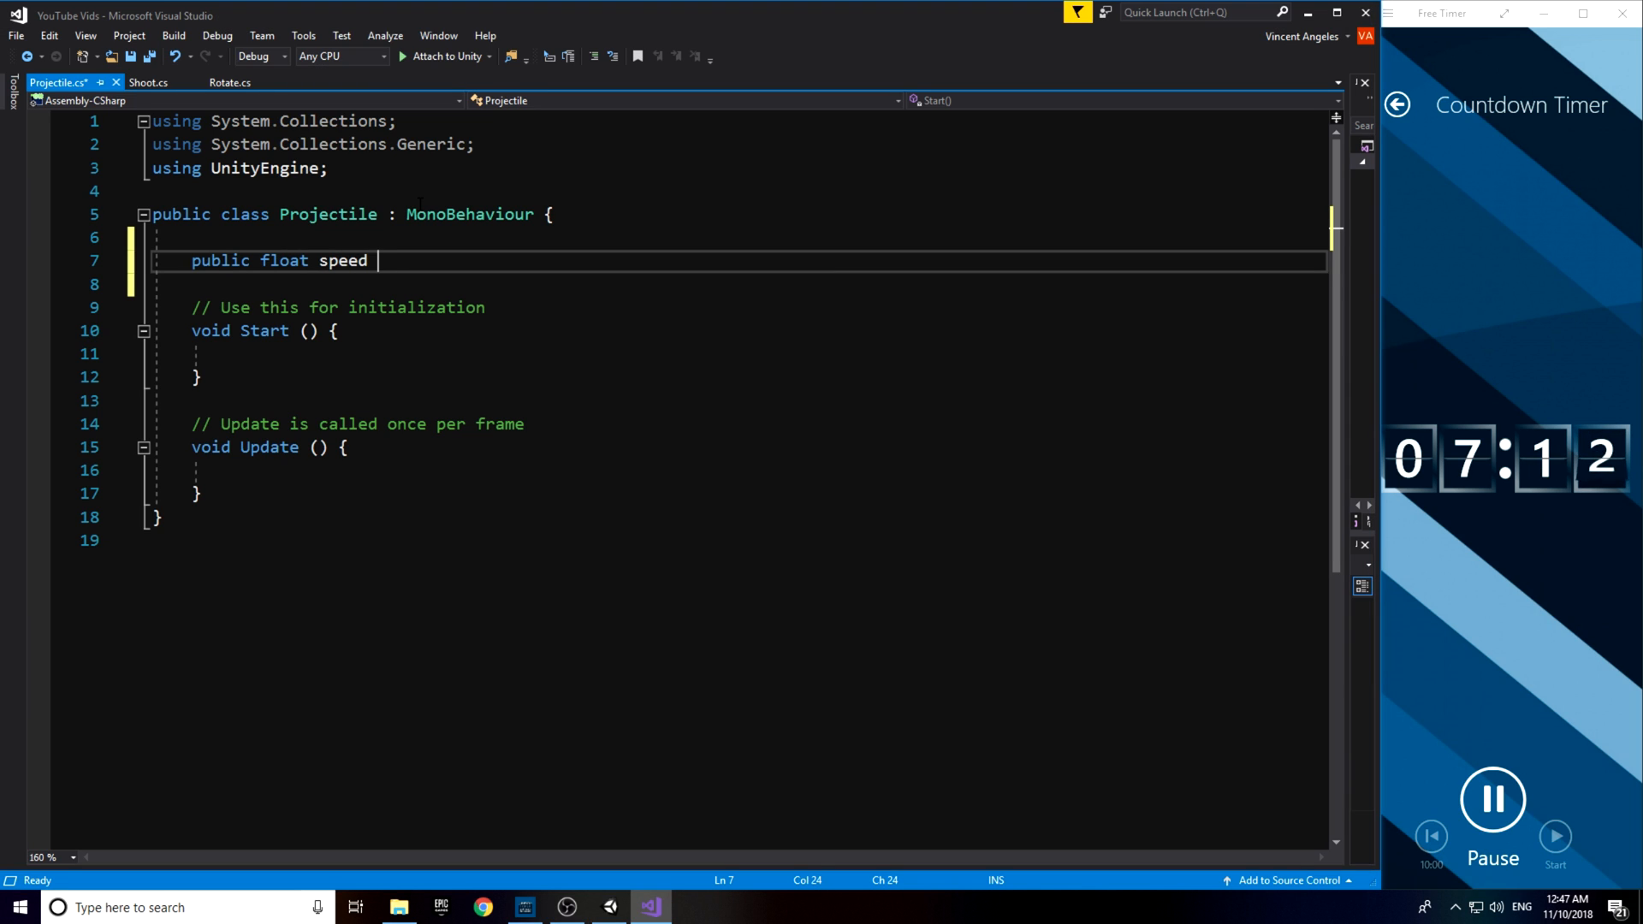
- Set Projectile speed to 10 and make Shoot instantiate a projectile at spawnPoint on mouse click, passing speed
type("= 10")
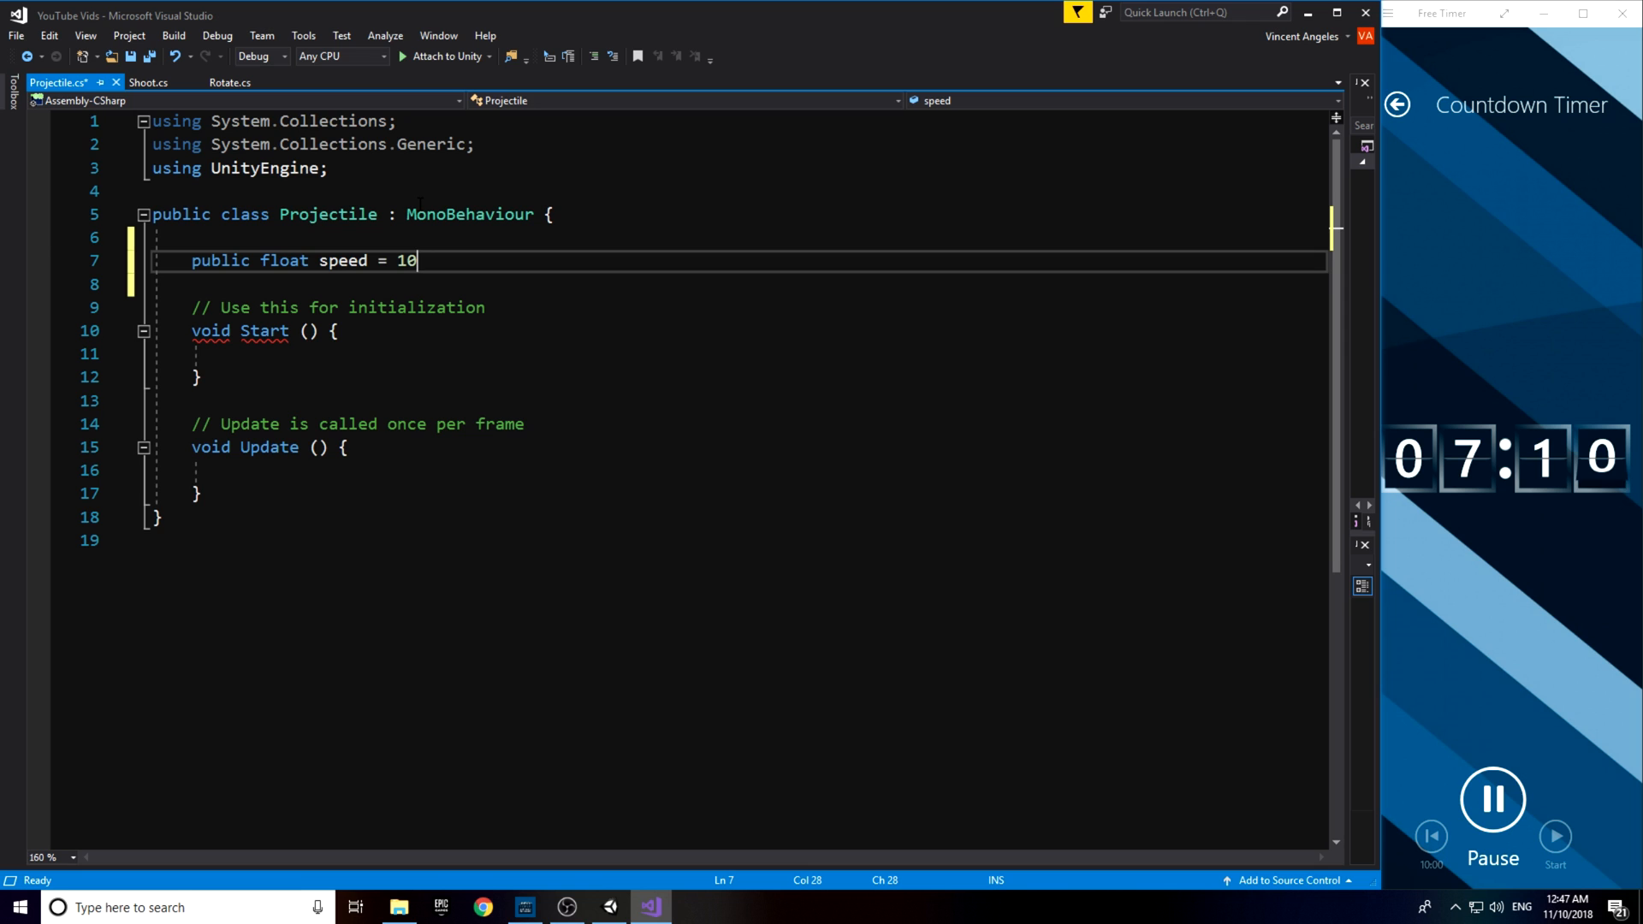
left_click(145, 83)
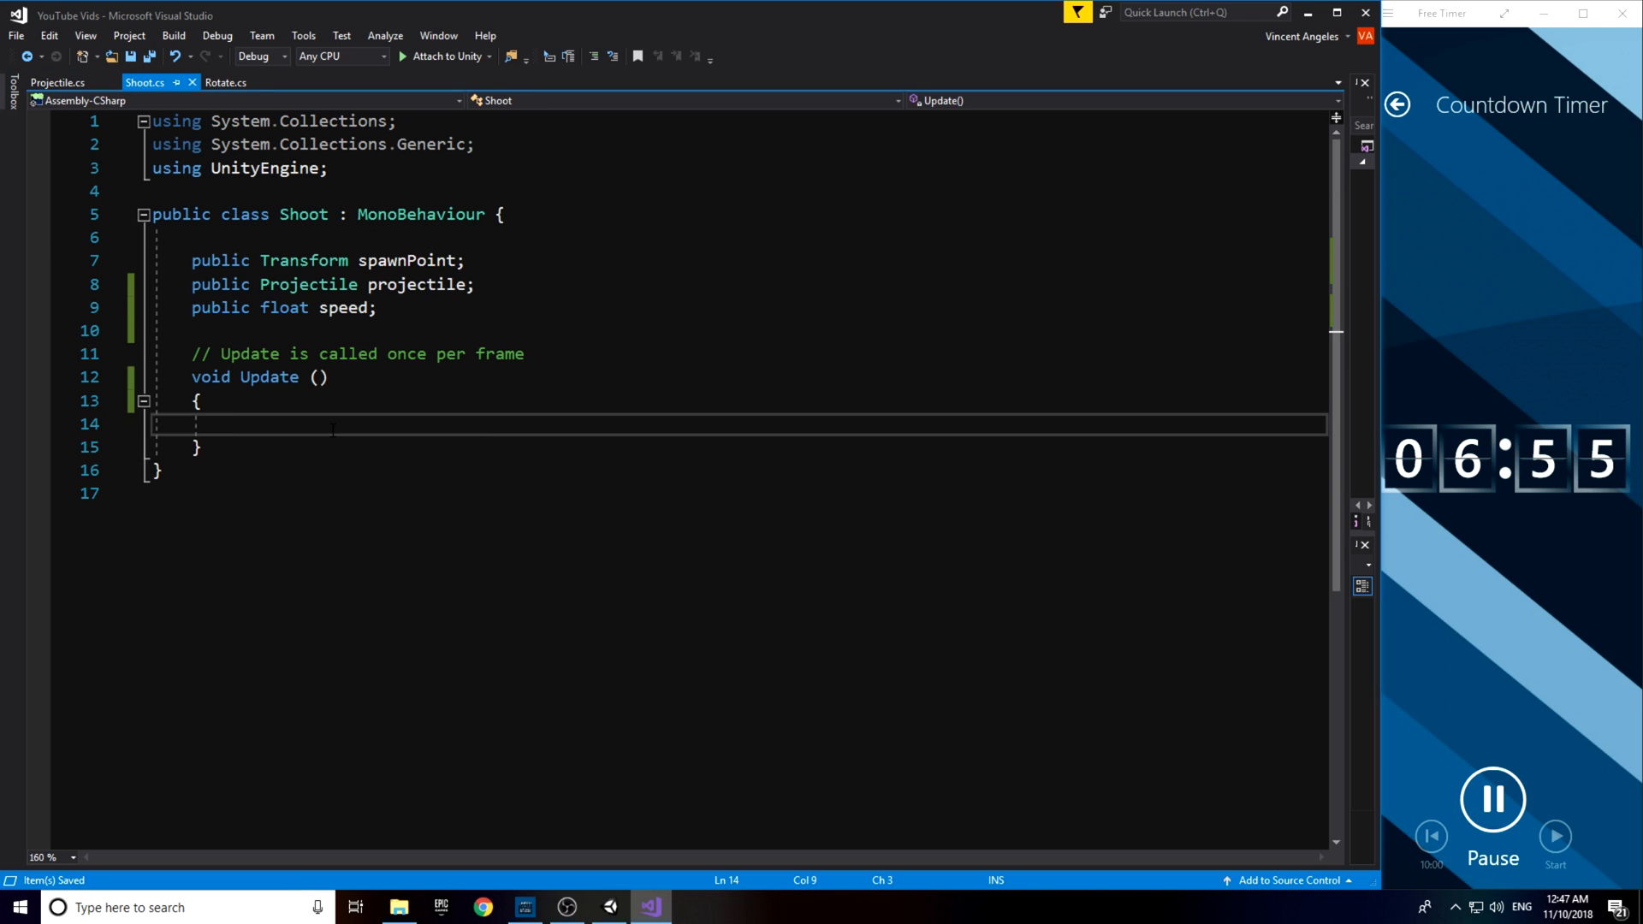
type("if(Input.GetMouseButtonDown")
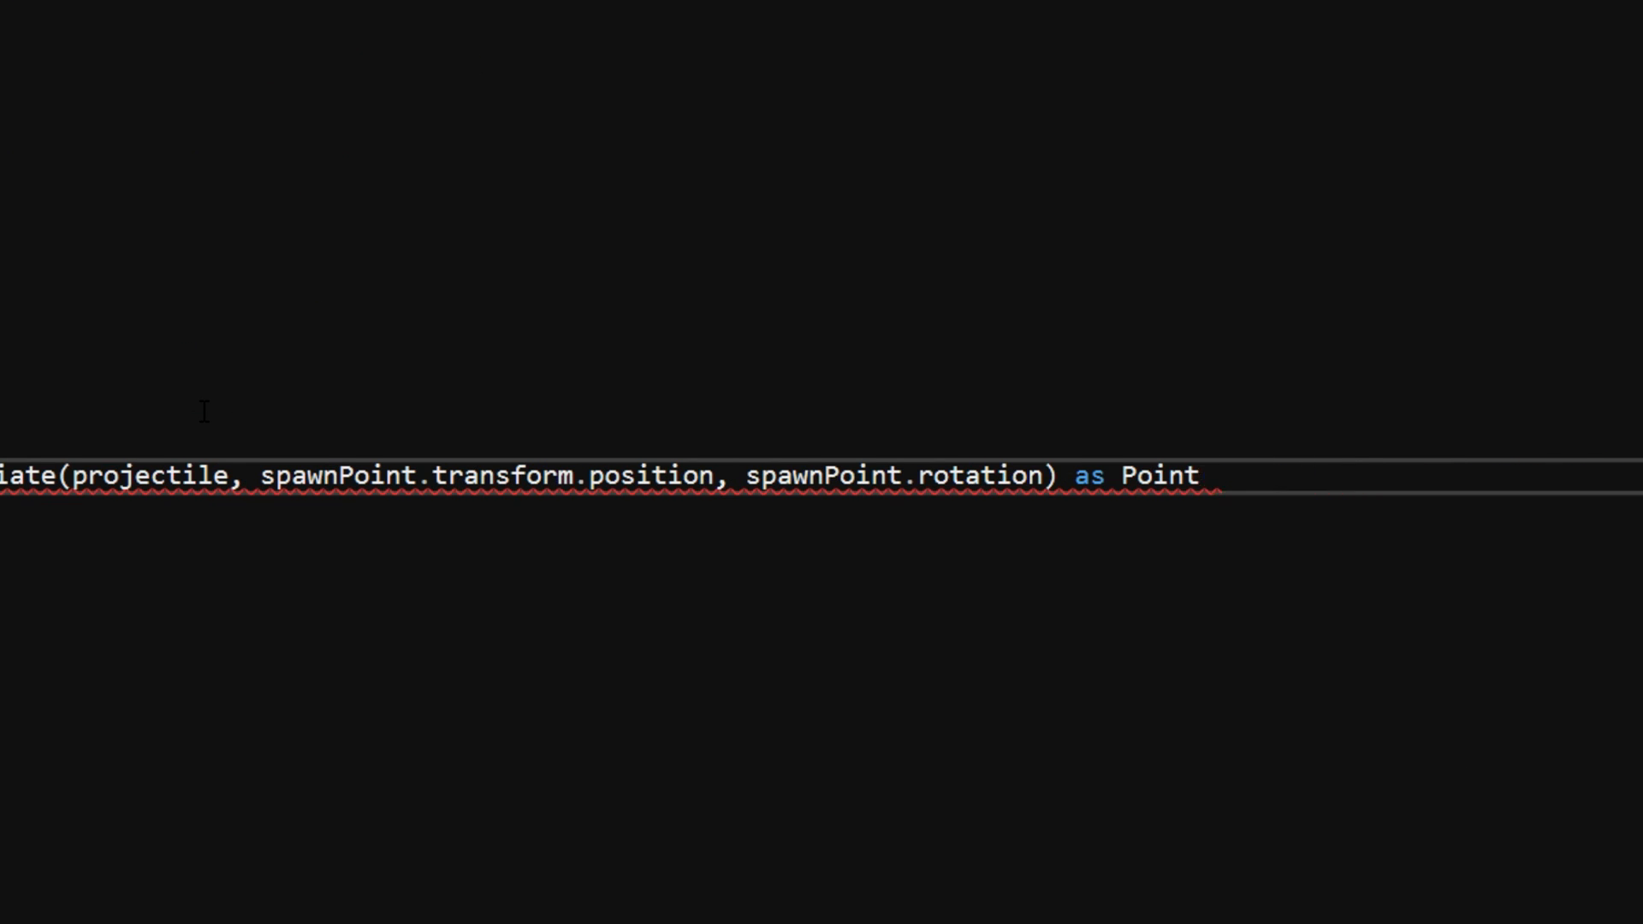
type("Projectu")
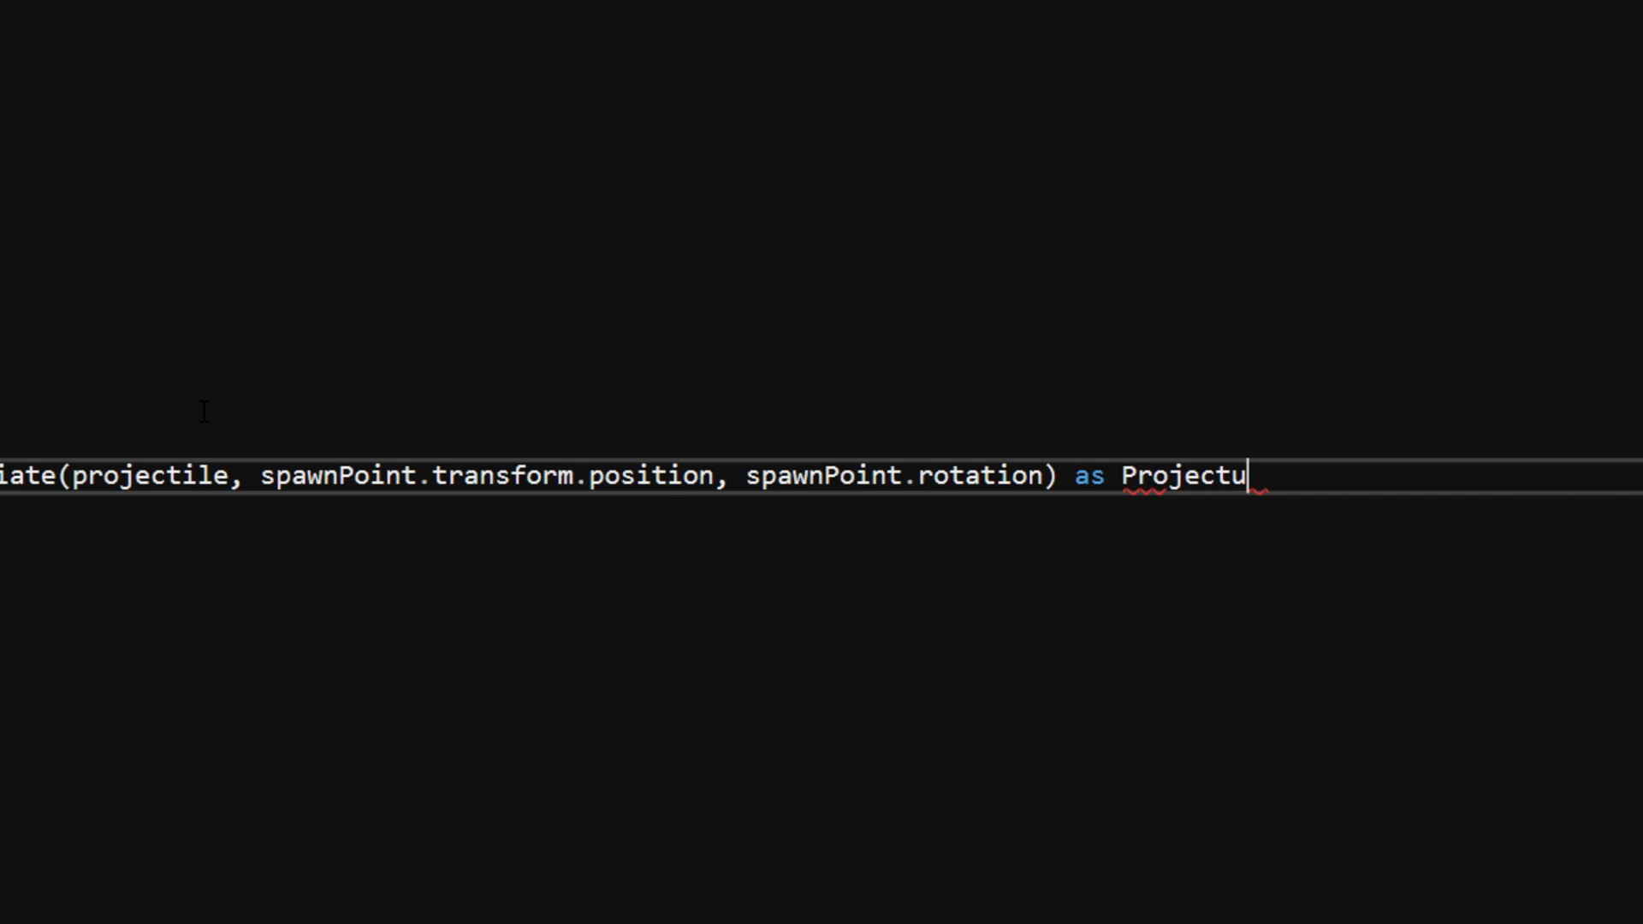
type("ile;")
type("newProj")
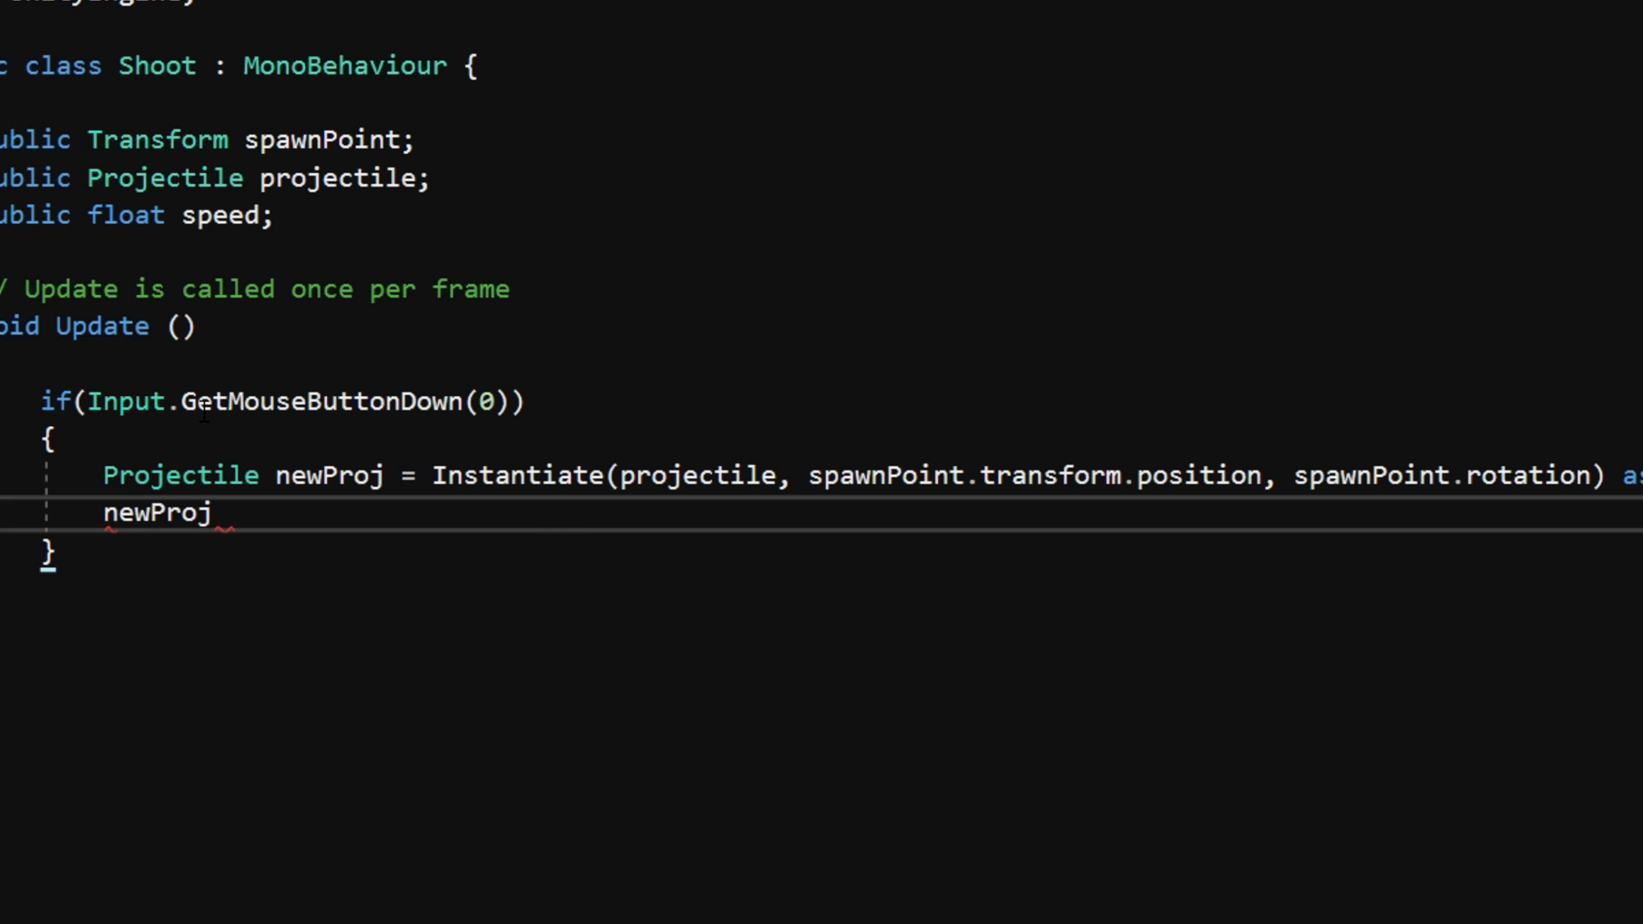
type(".speed = spee")
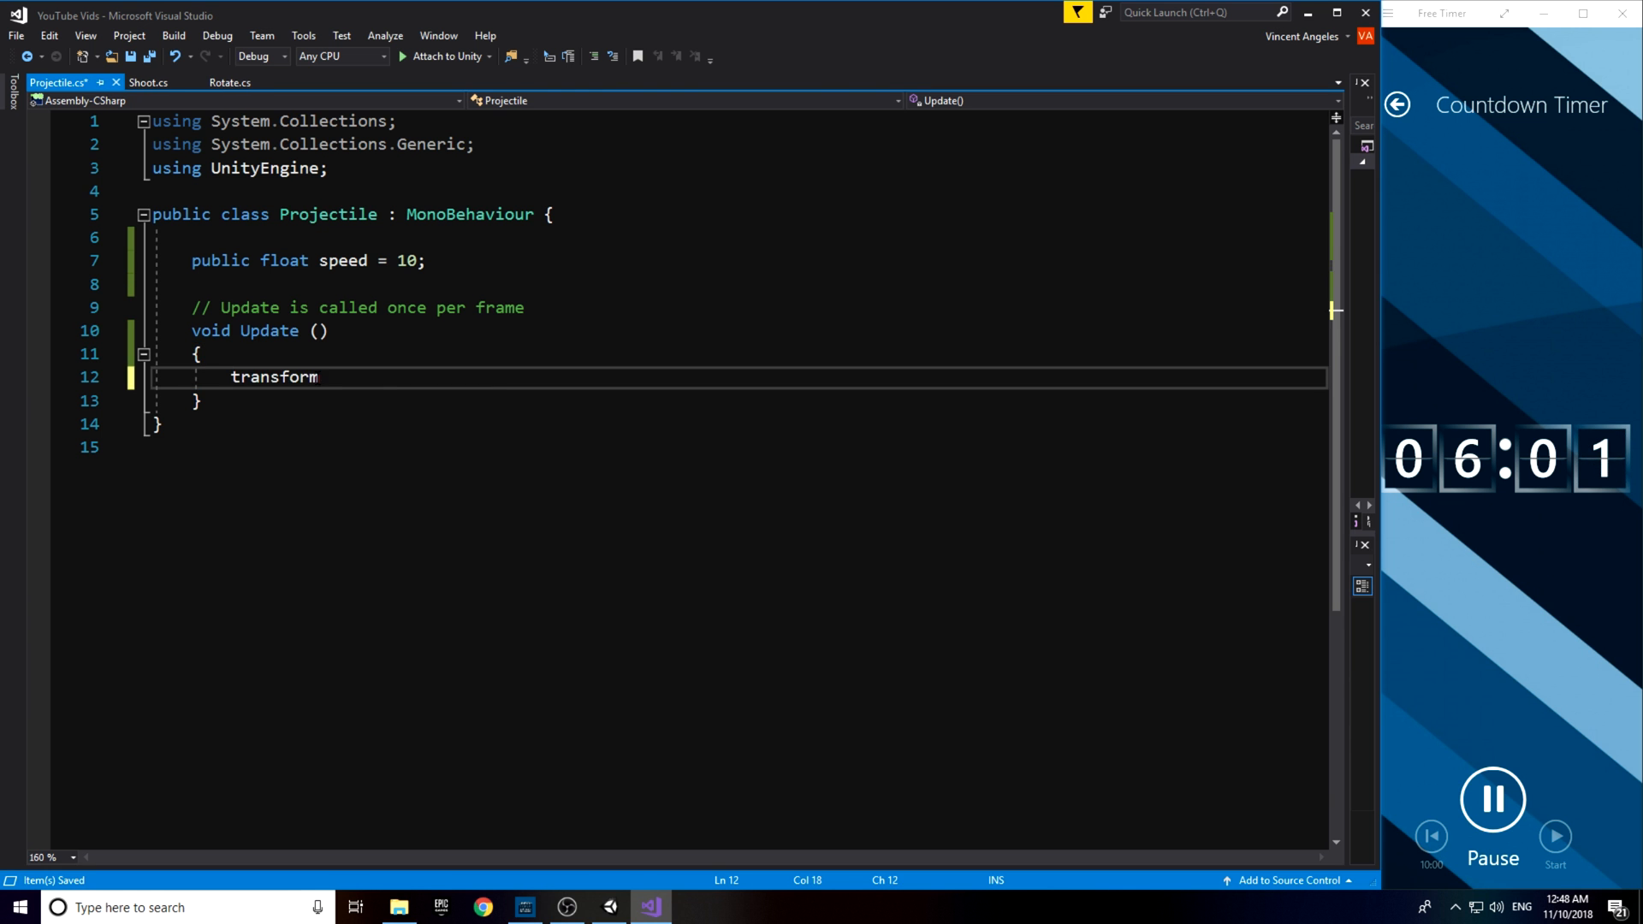
- Move the projectile with transform.Translate(Vector2.up * speed * Time.deltaTime)
type(".Translate(")
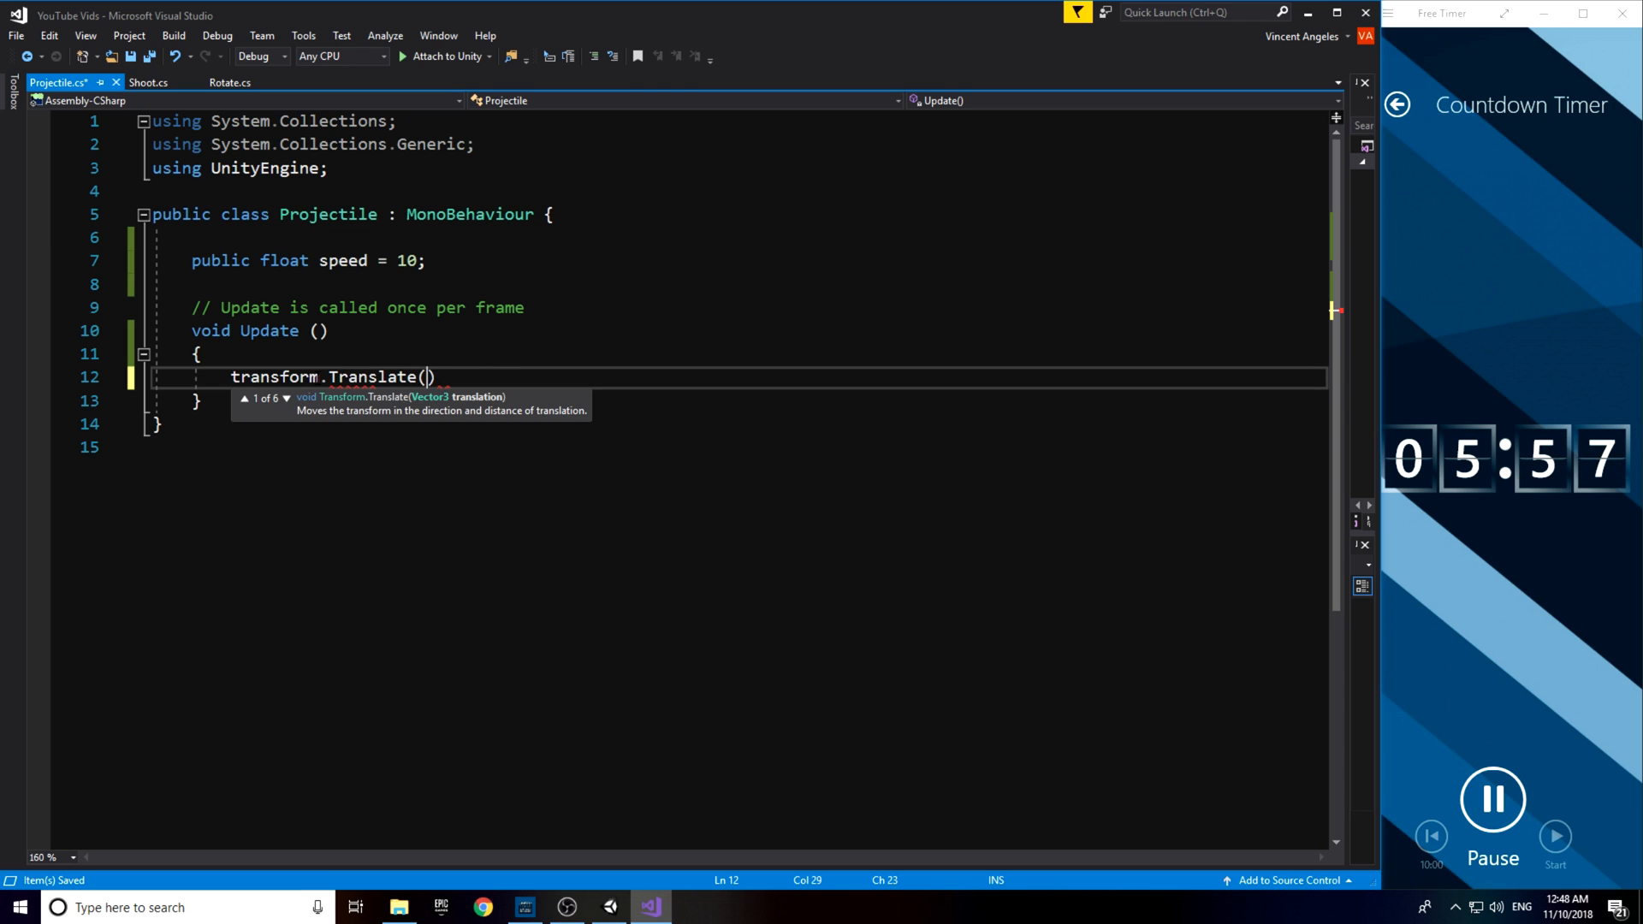
type("Vector2.u")
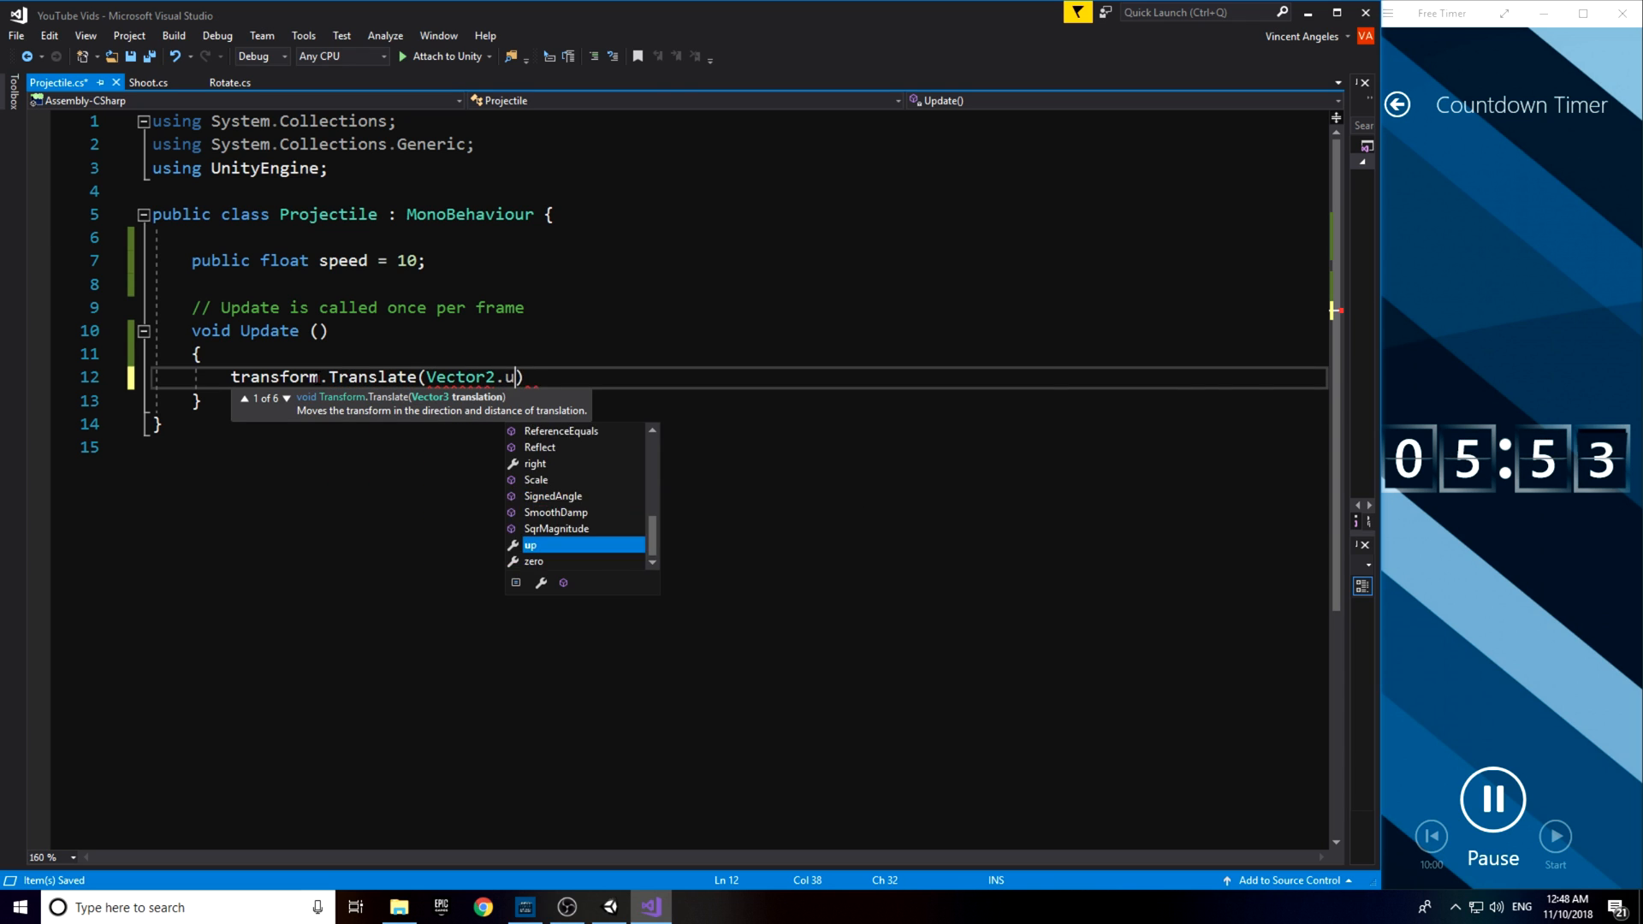
type("* speed * Time.deltaTime")
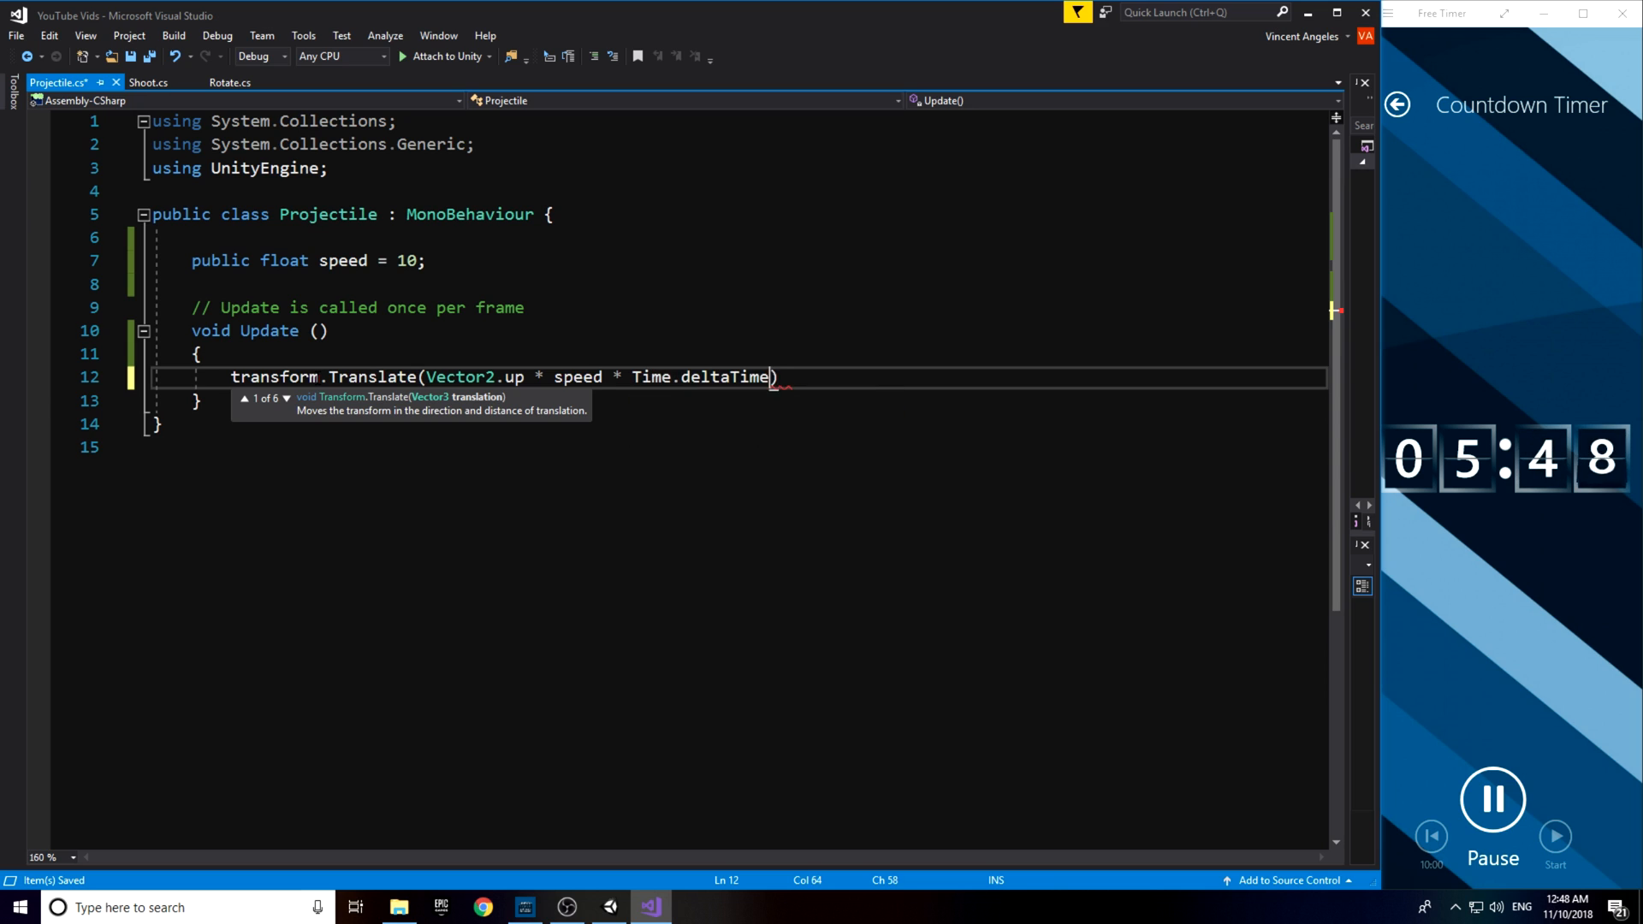
- Start a DestroyObj coroutine that destroys the projectile after 1.5 seconds
type("StartCoroutine(DestroyObj());")
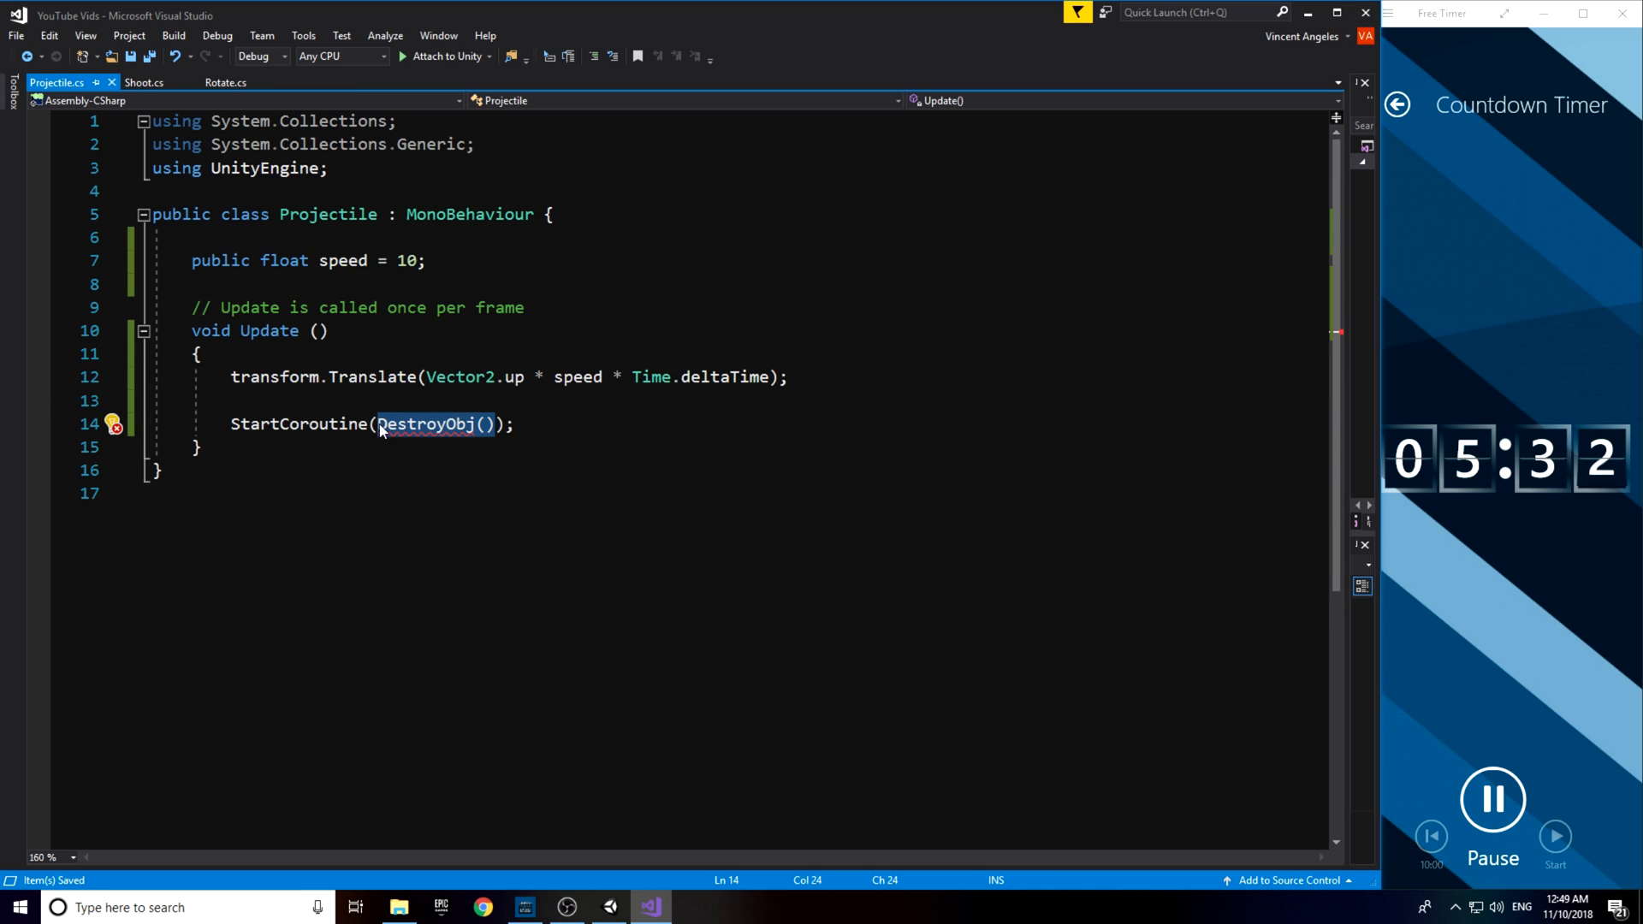
type("IEnumeratorDestroyObj()")
type("yield")
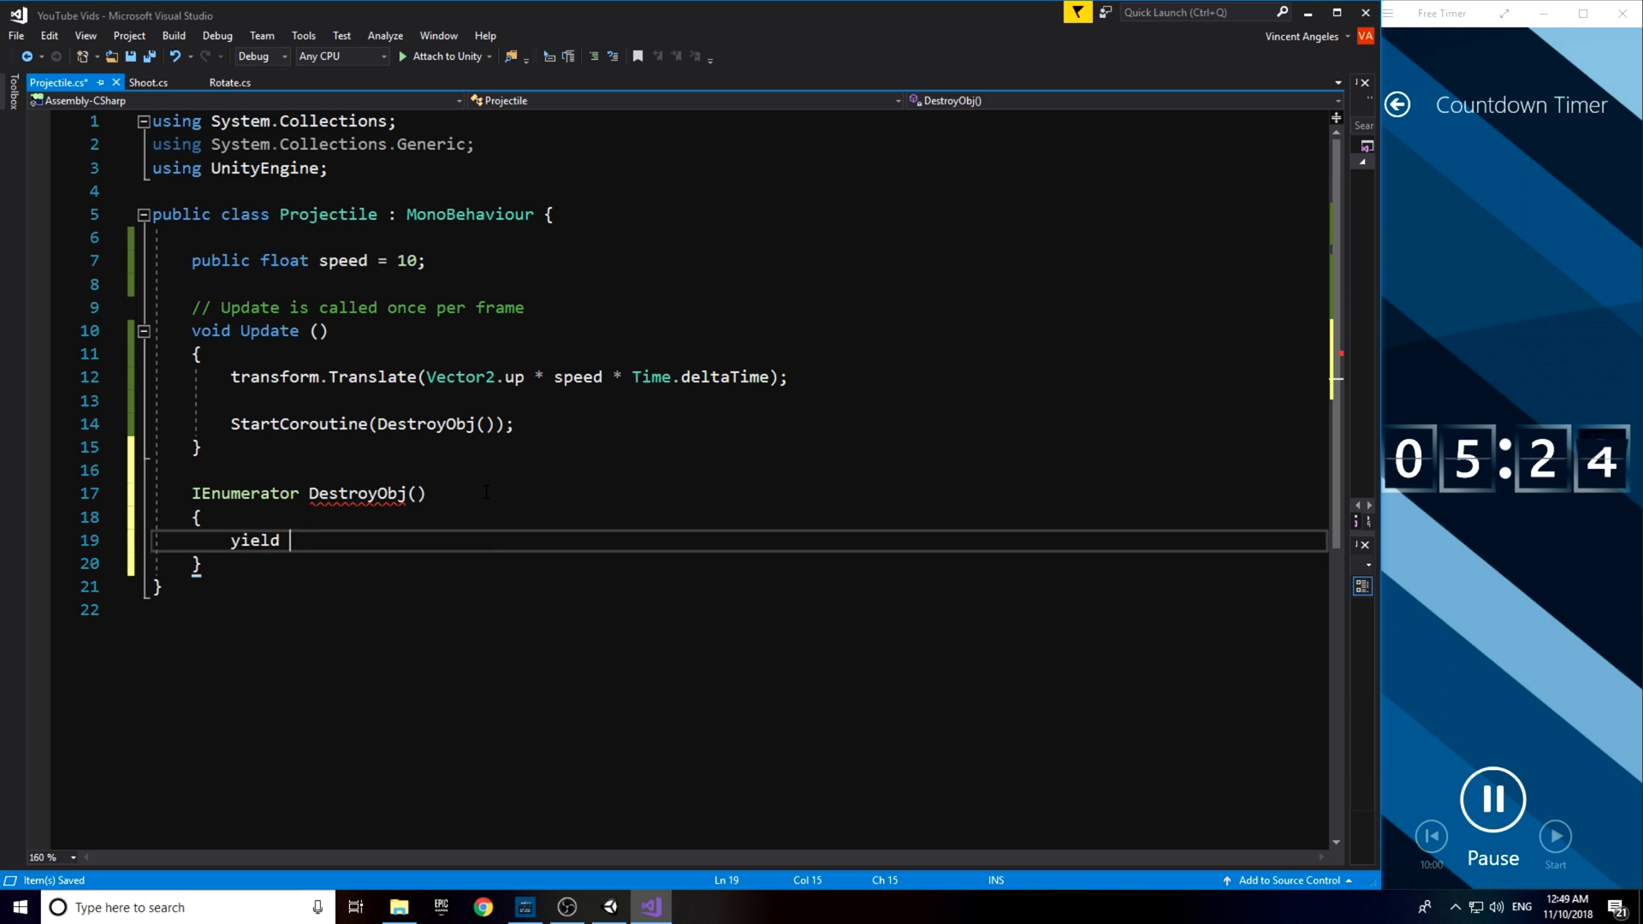
type("return new Wat")
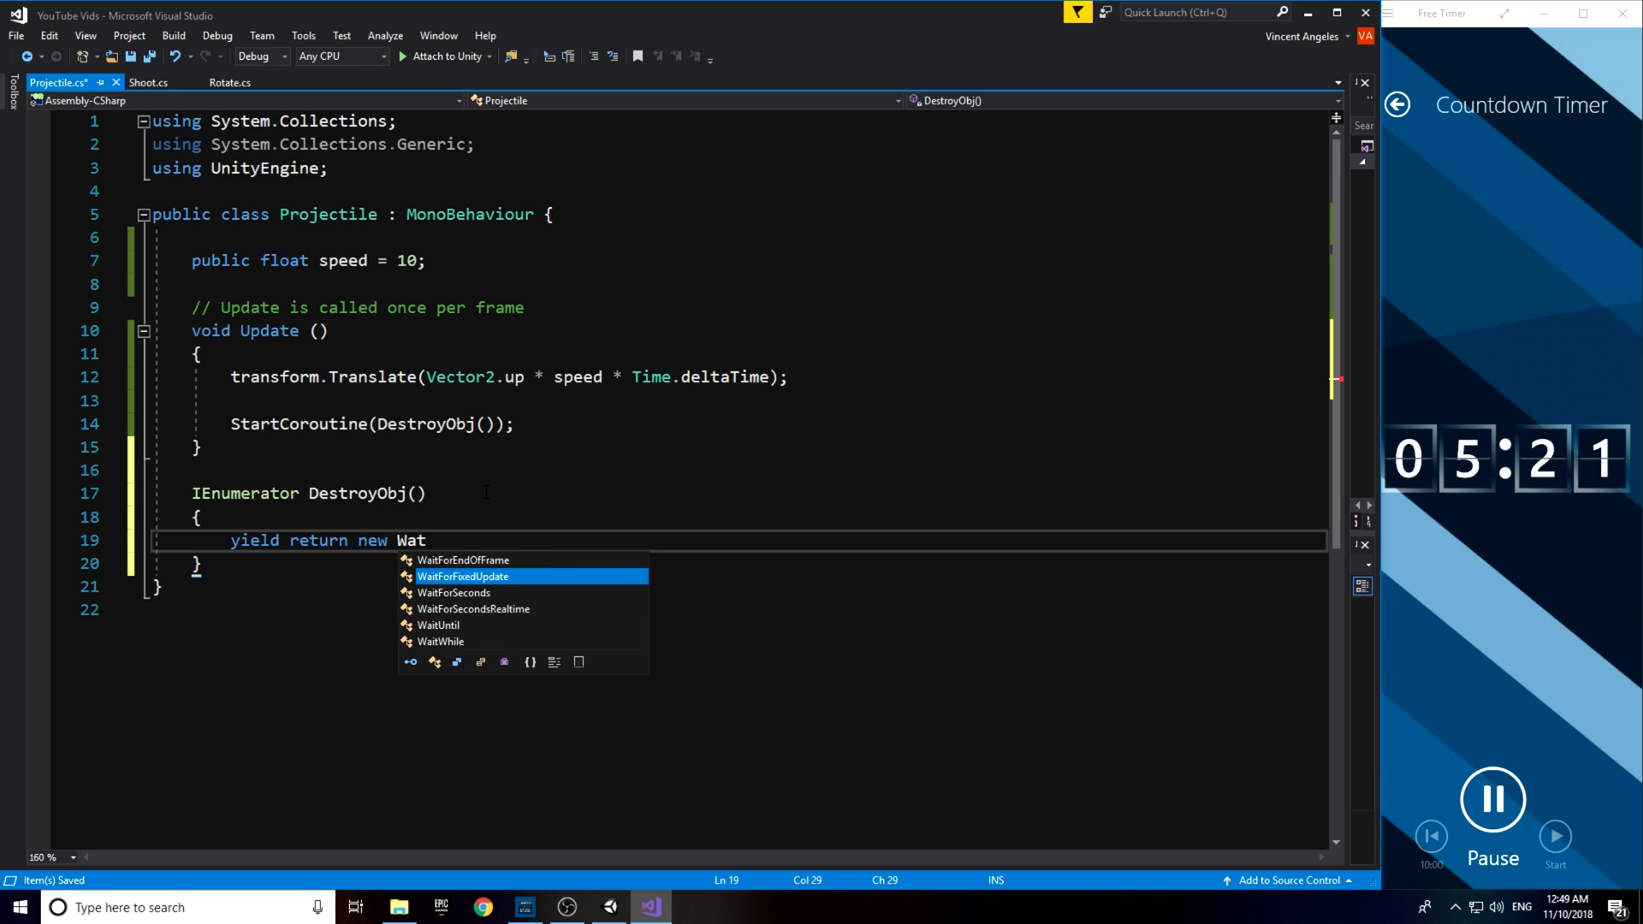
type("ForSeconds(1.5f)")
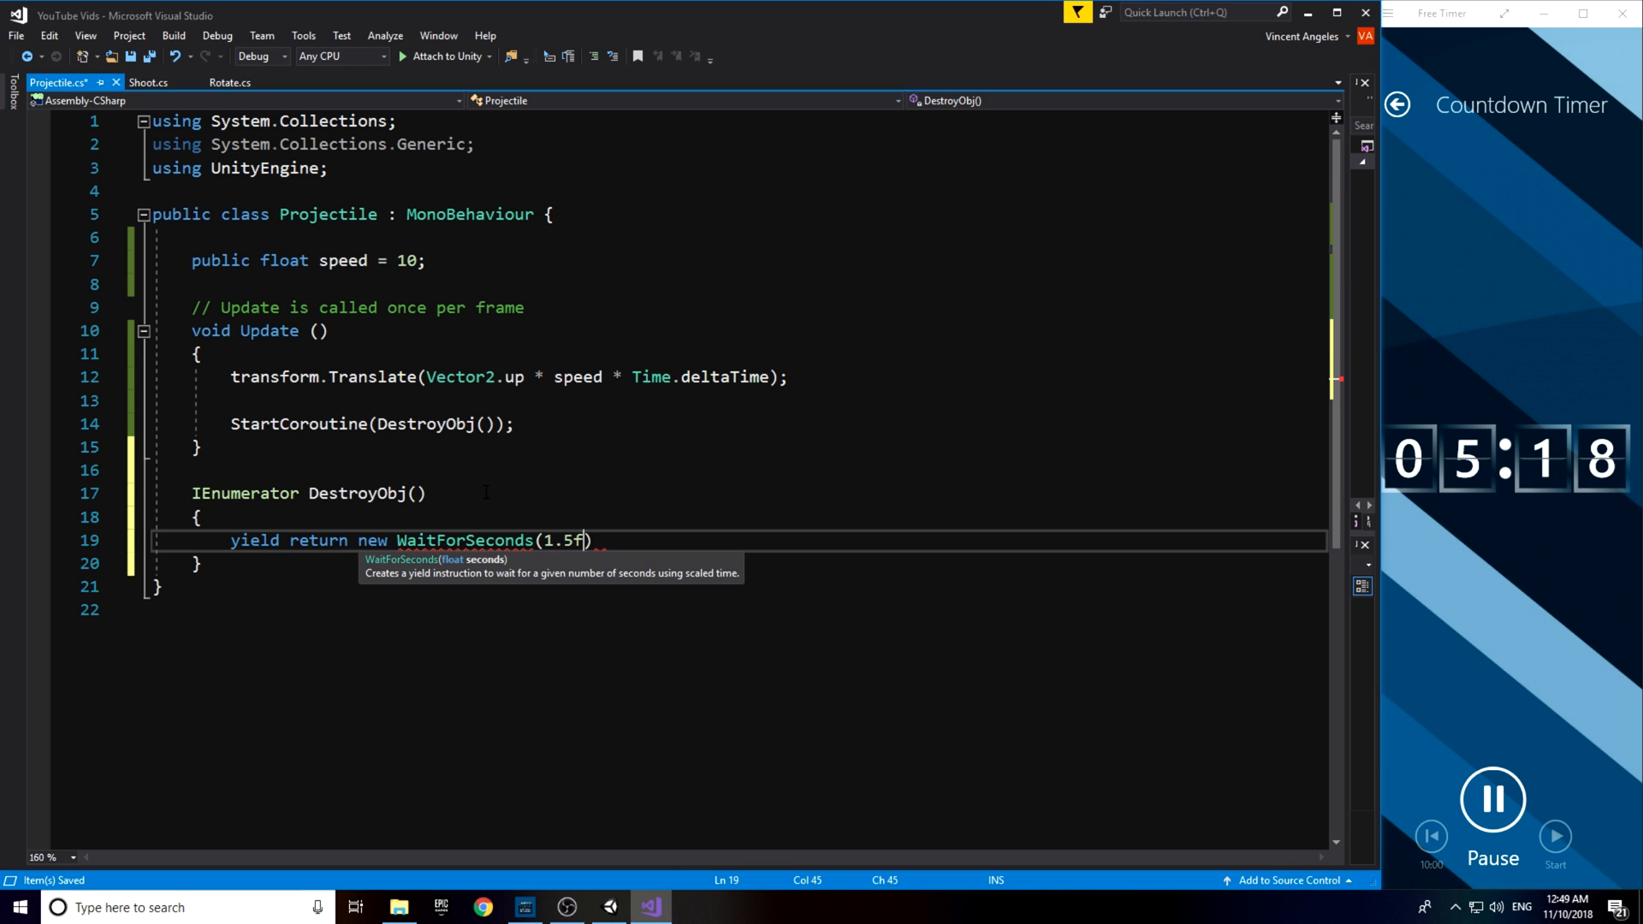
type("Destroy")
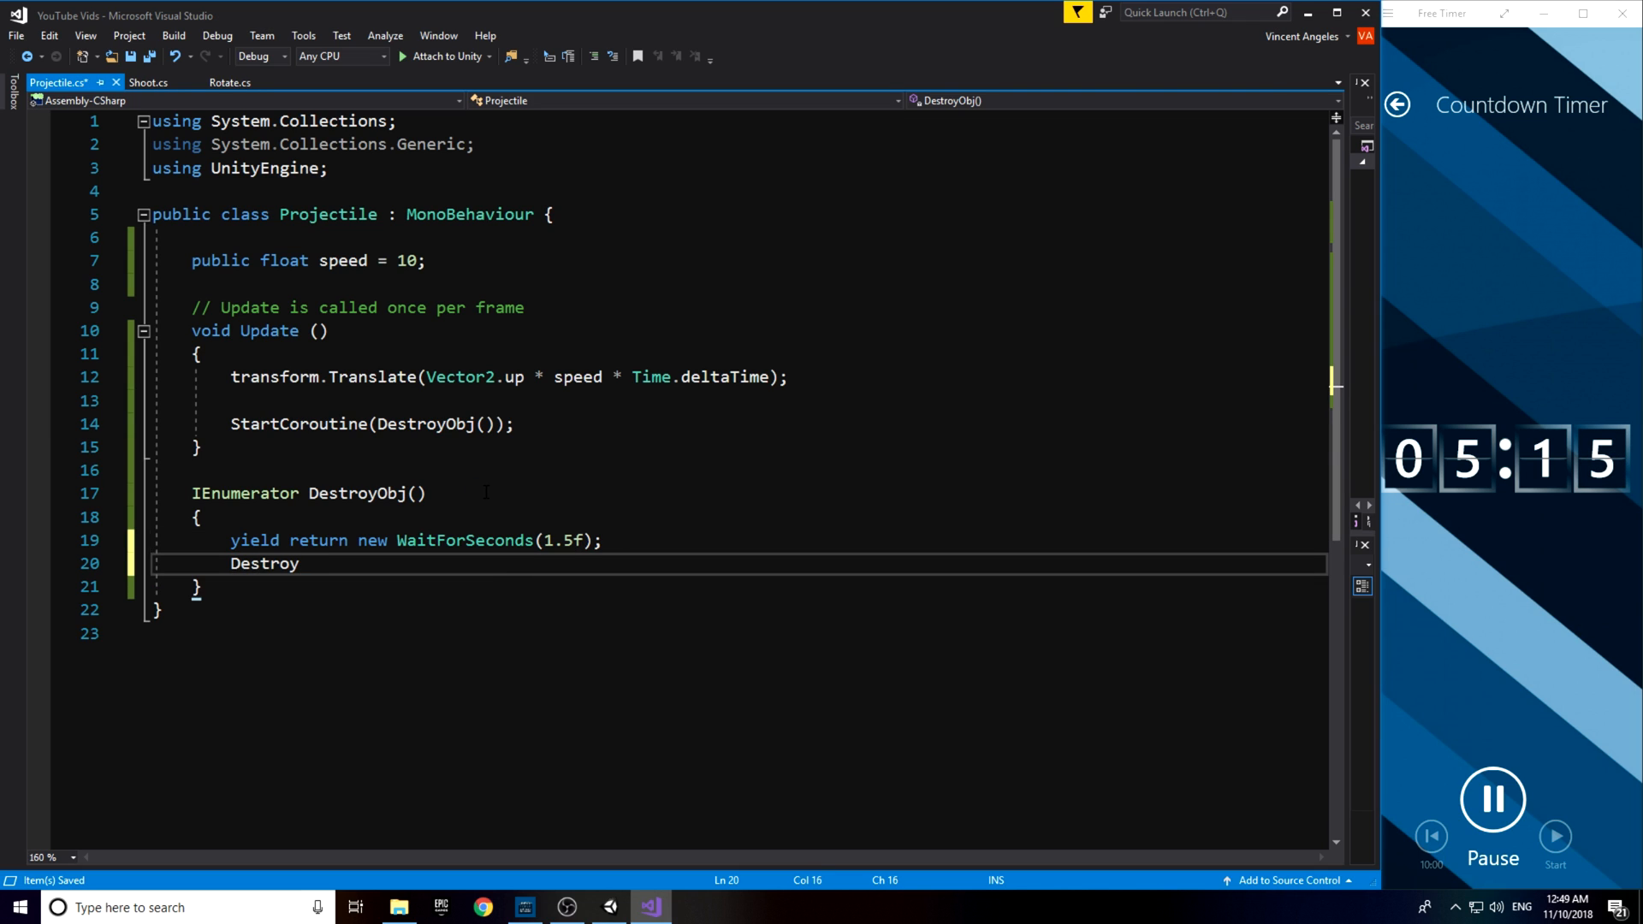
type("(gameObject);")
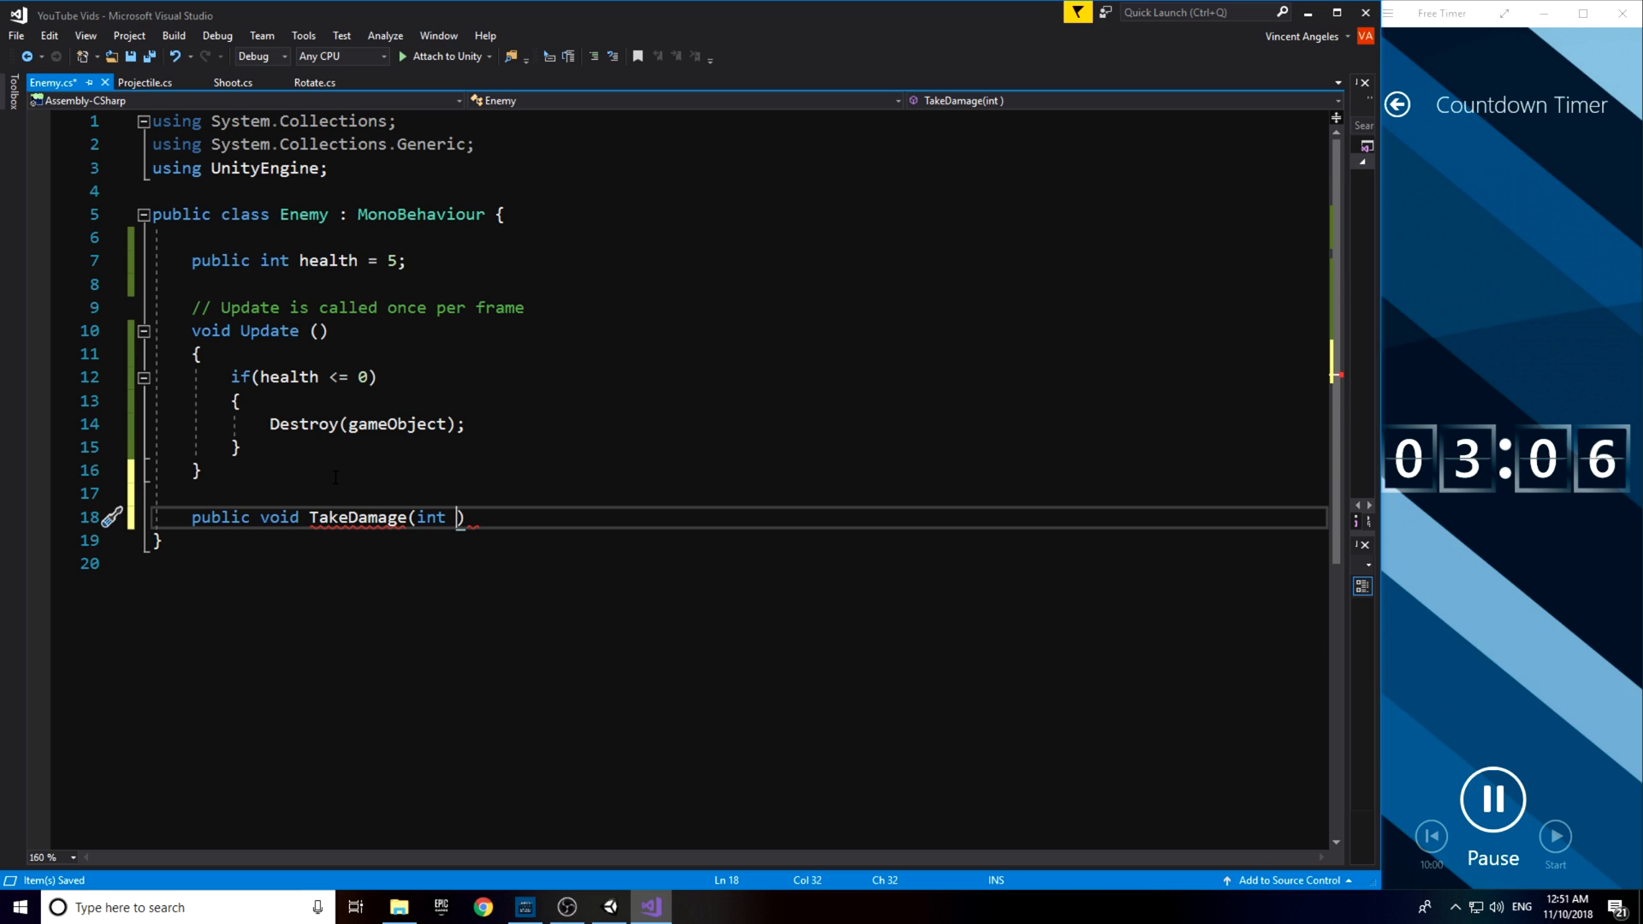
- Give Enemy health 5, death at zero and TakeDamage(int damage); call DamageEnemy in Projectile
type("damageEnemy(")
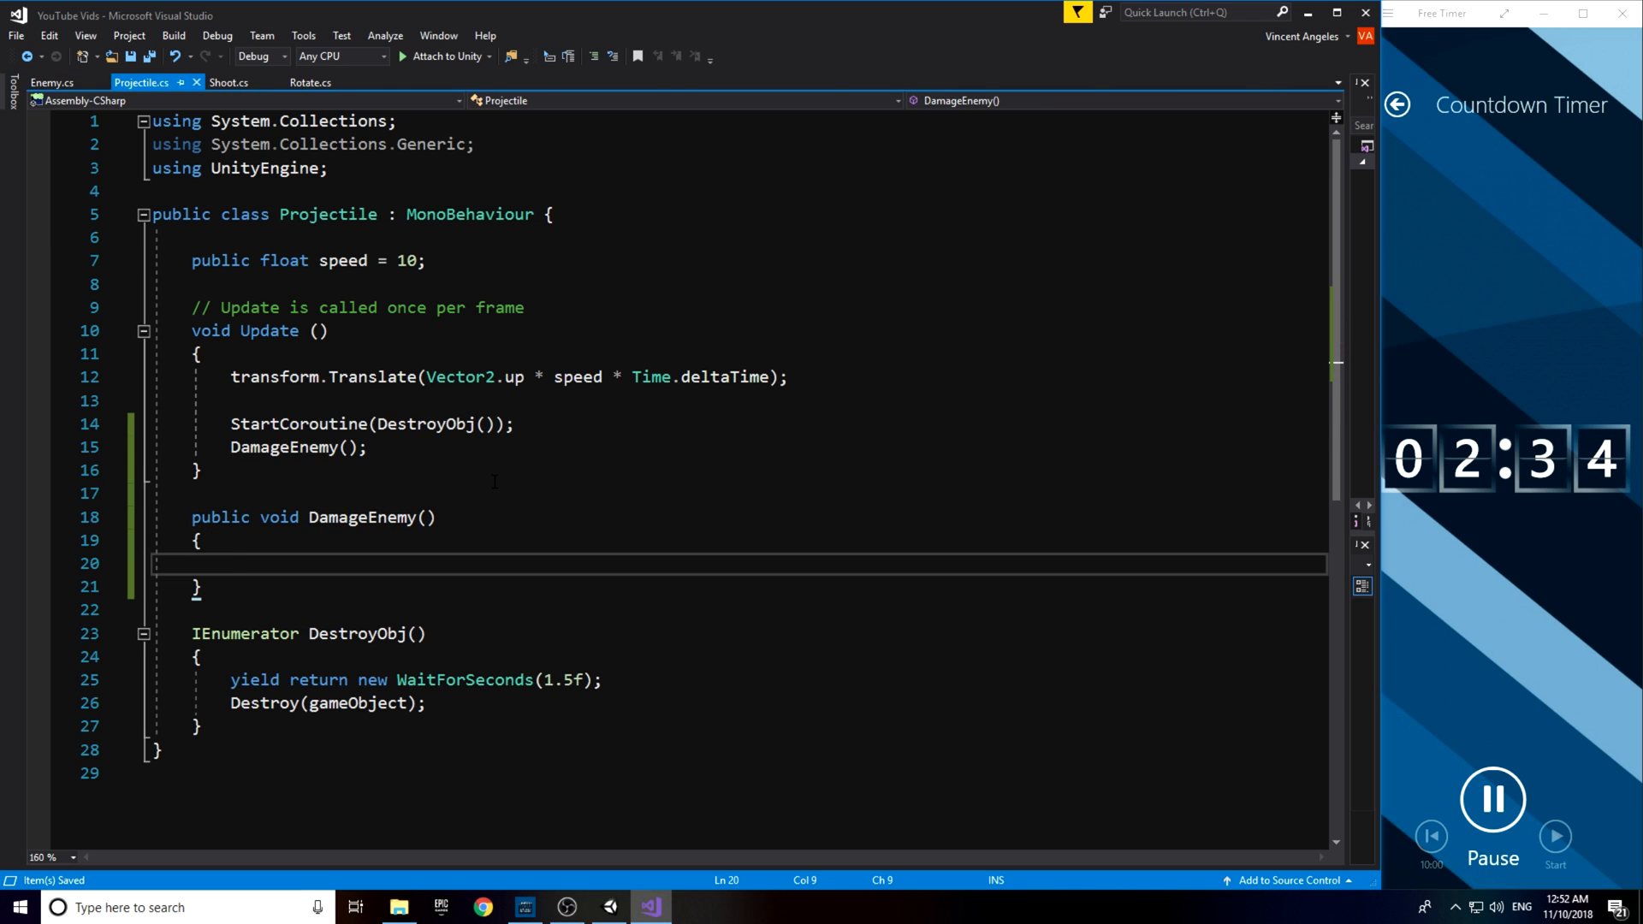
- Add damage = 1 and make DamageEnemy raycast, call TakeDamage(damage) on Enemy hits, then destroy itself
type("publ")
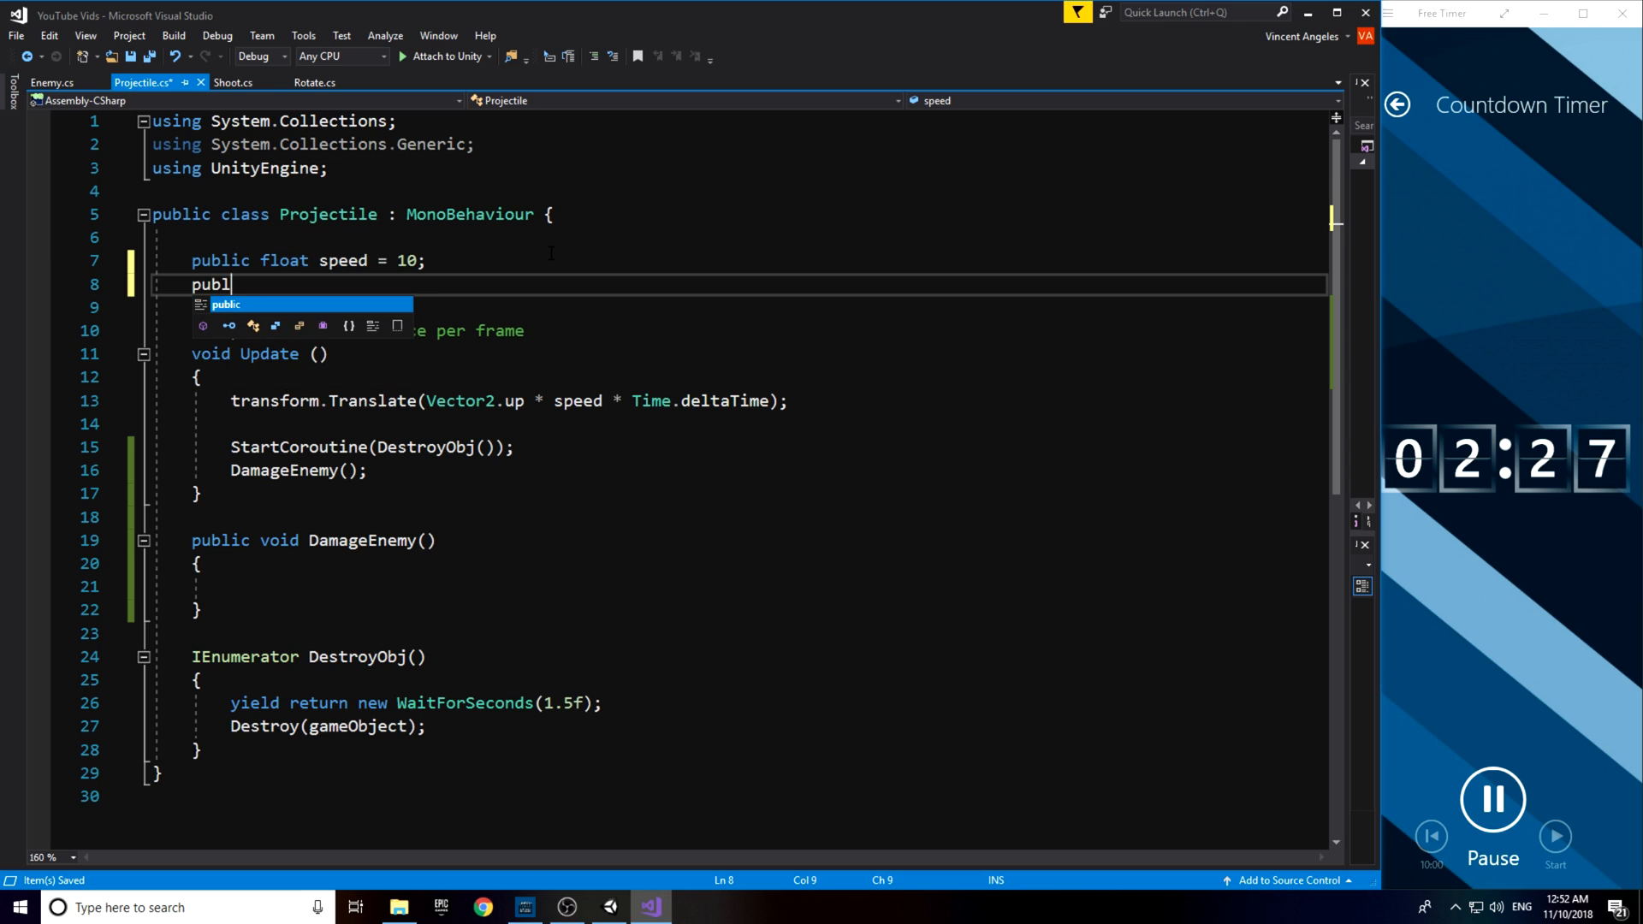
type("ic int damage = 1;")
left_click(741, 587)
type("RaycastHit2D hitInfo = Physics2D.Raycast(t")
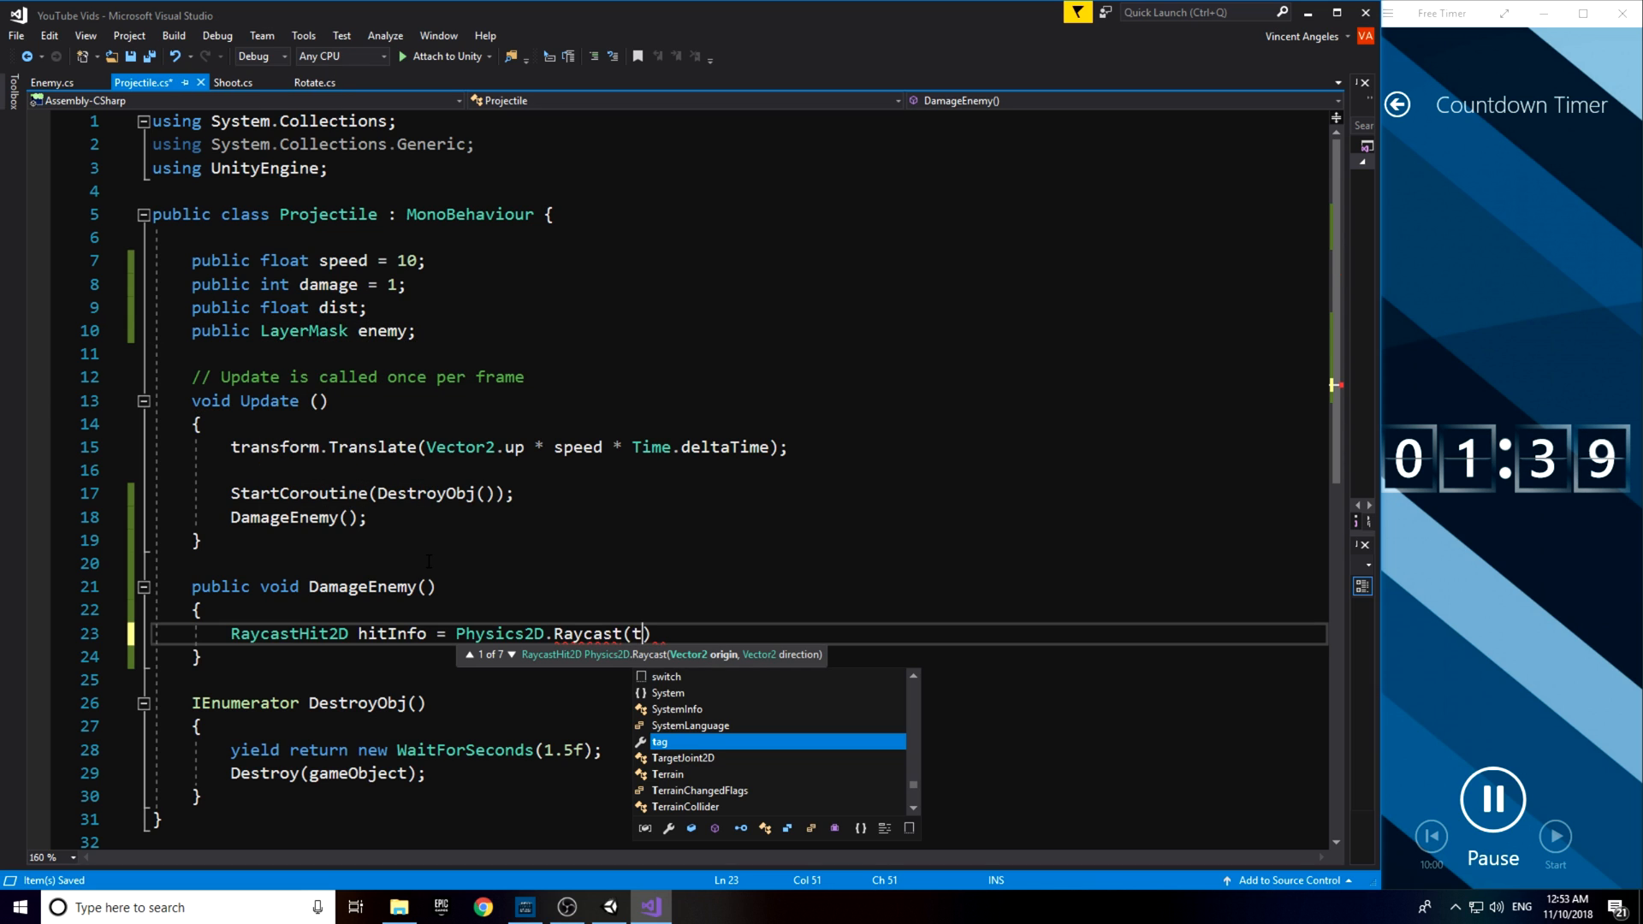
type("ransform.position, transform.up, dist, enemy")
type("if(hitInfo.collider != null")
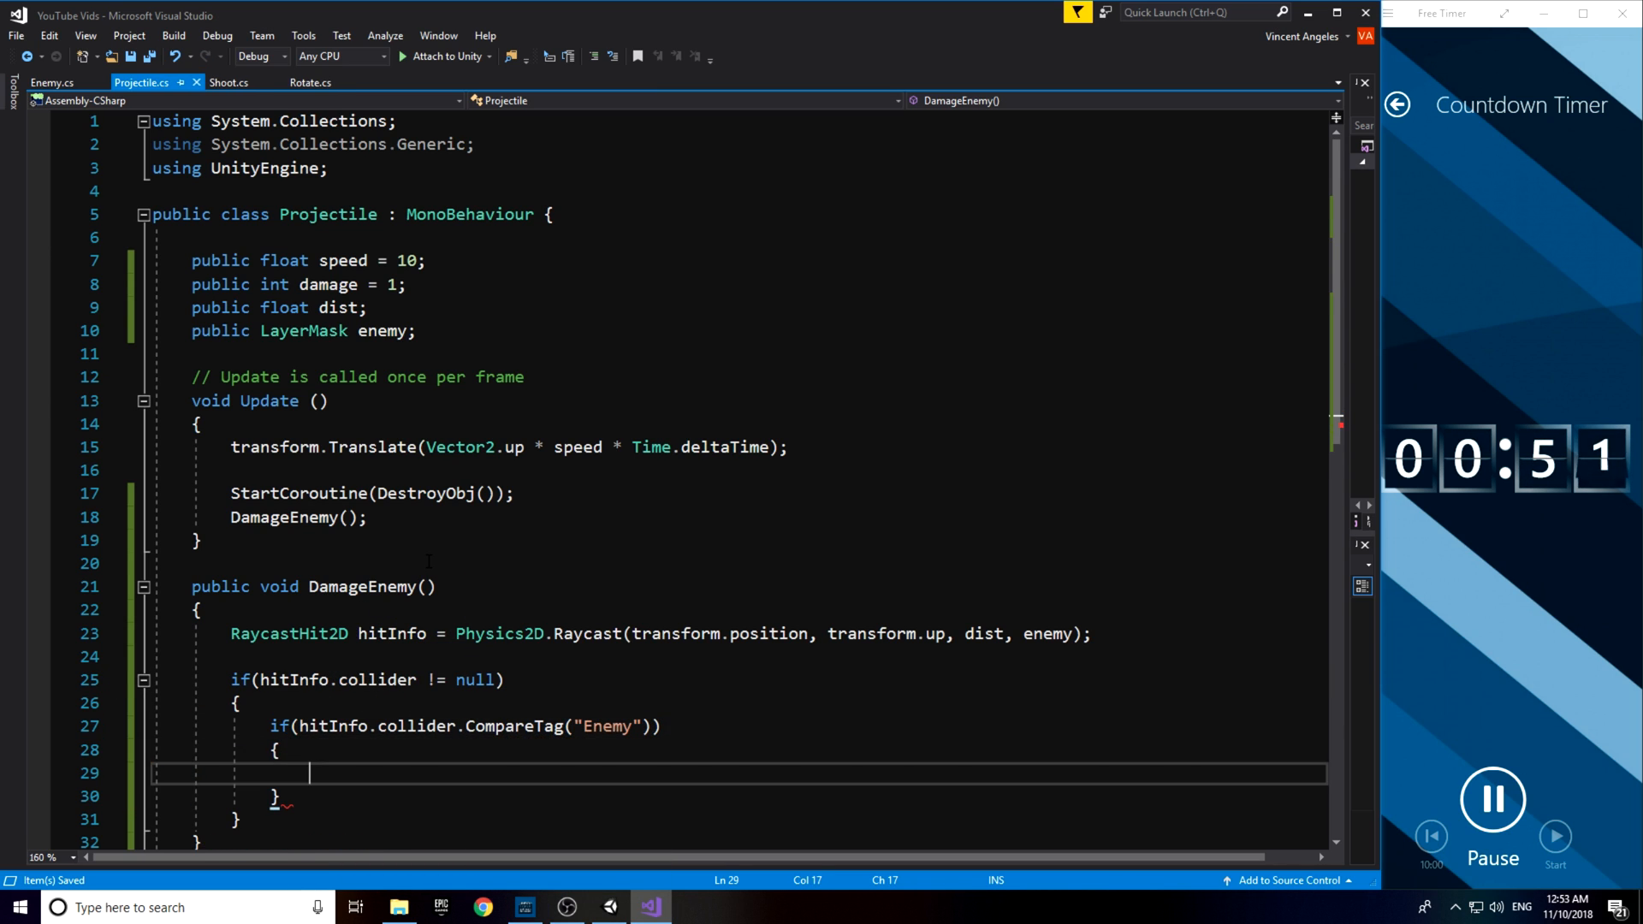
type("hitInfo.collider.GetComponent<Enemy>().TakeDamage(damage);")
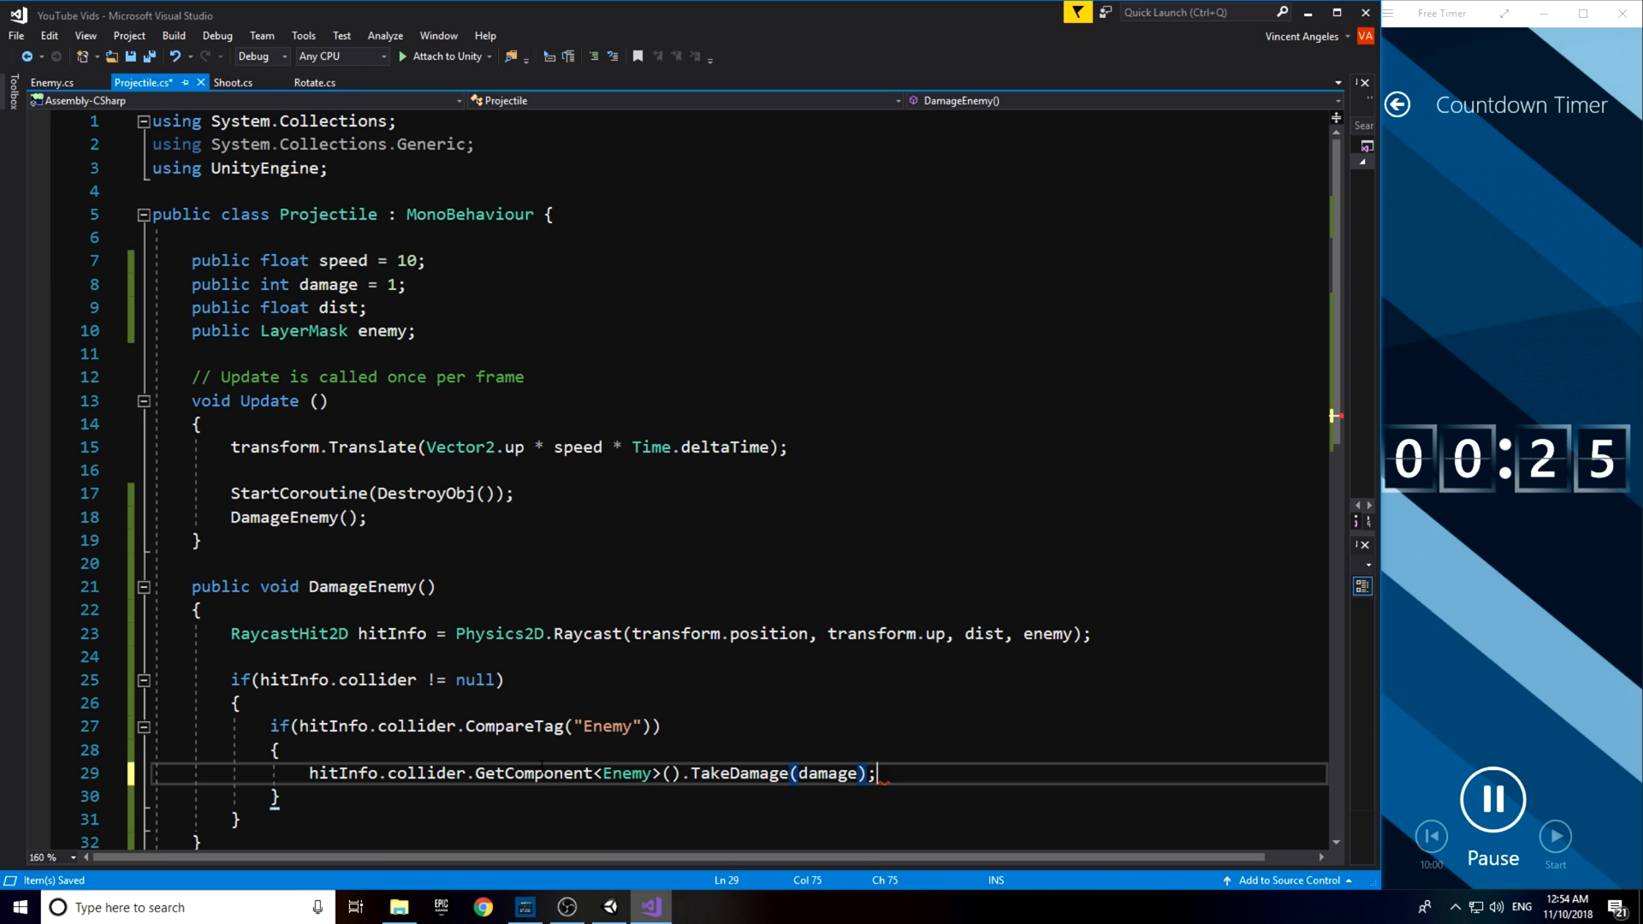
type("Destroy(gameObject);")
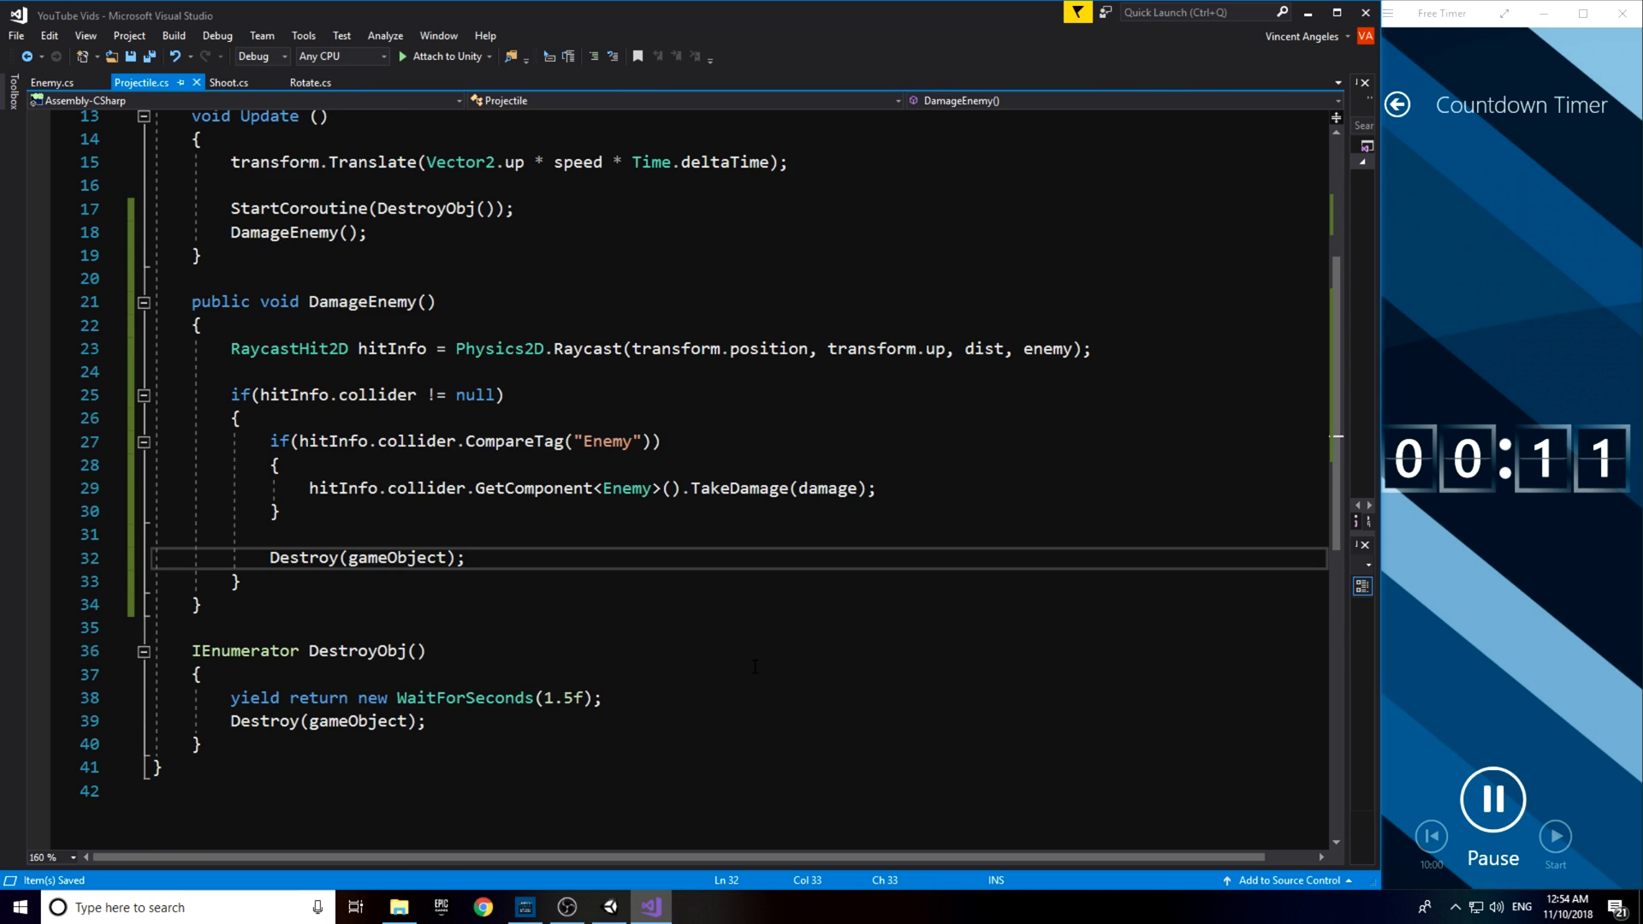
left_click(609, 907)
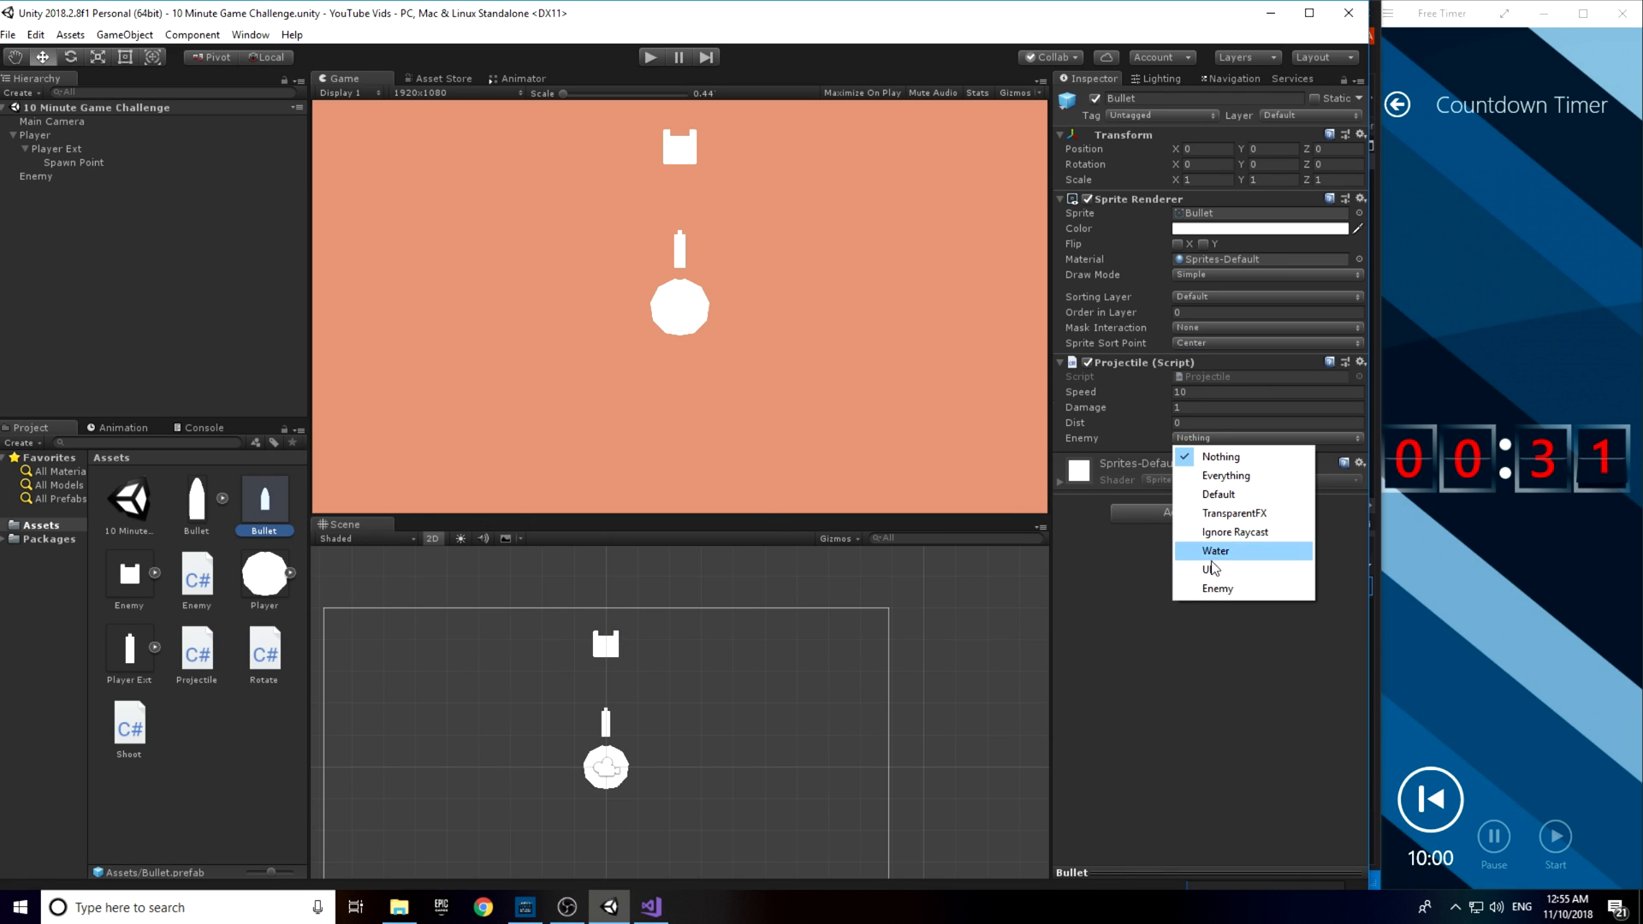
- Set the Bullet's Projectile enemy layer mask to Enemy
left_click(1218, 588)
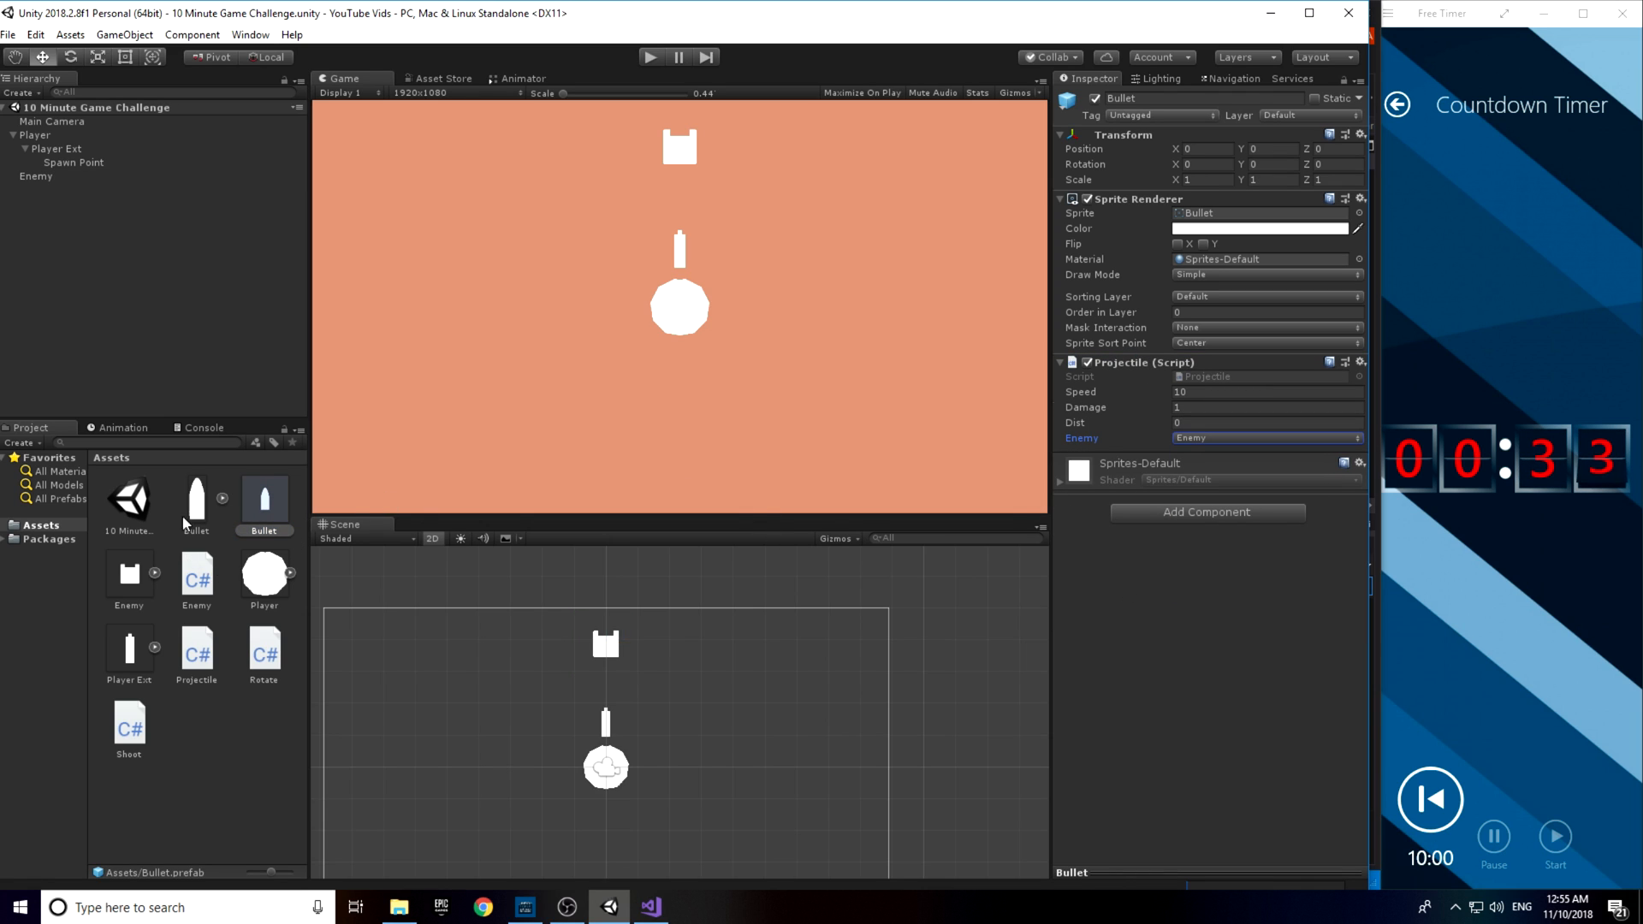